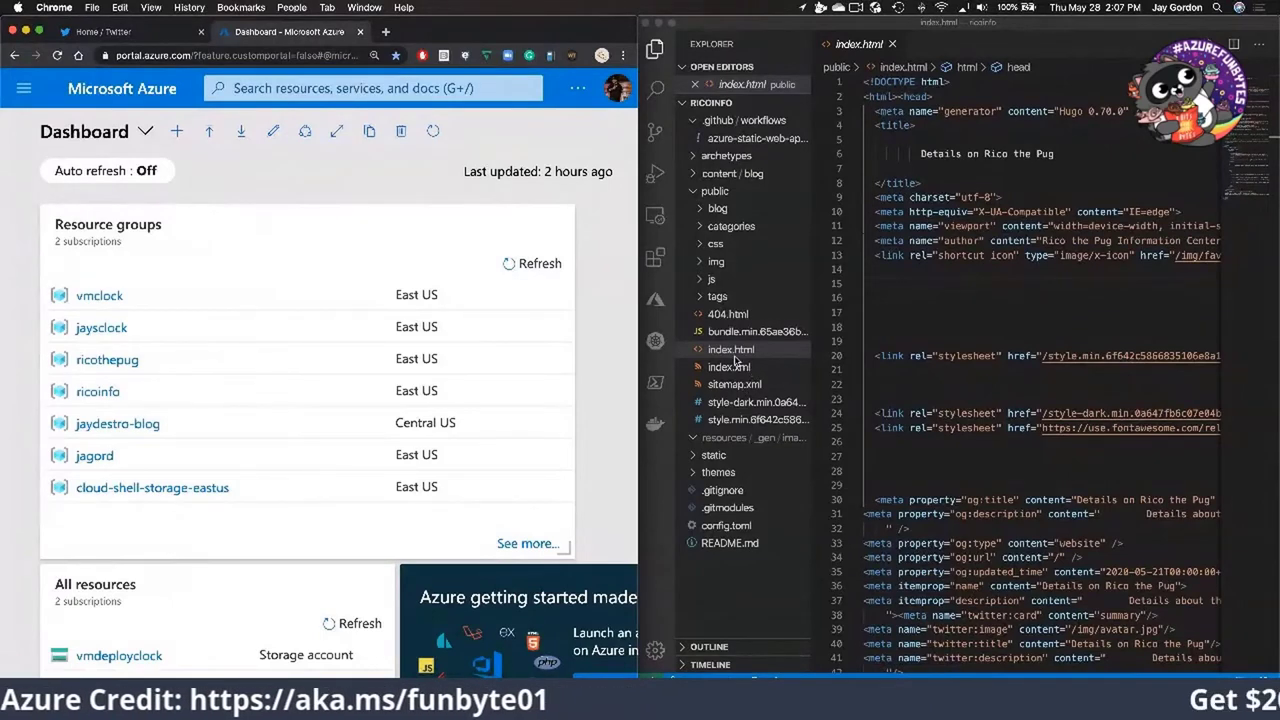
- Scroll through the generated public/index.html and focus it in the editor
scroll(up, 3)
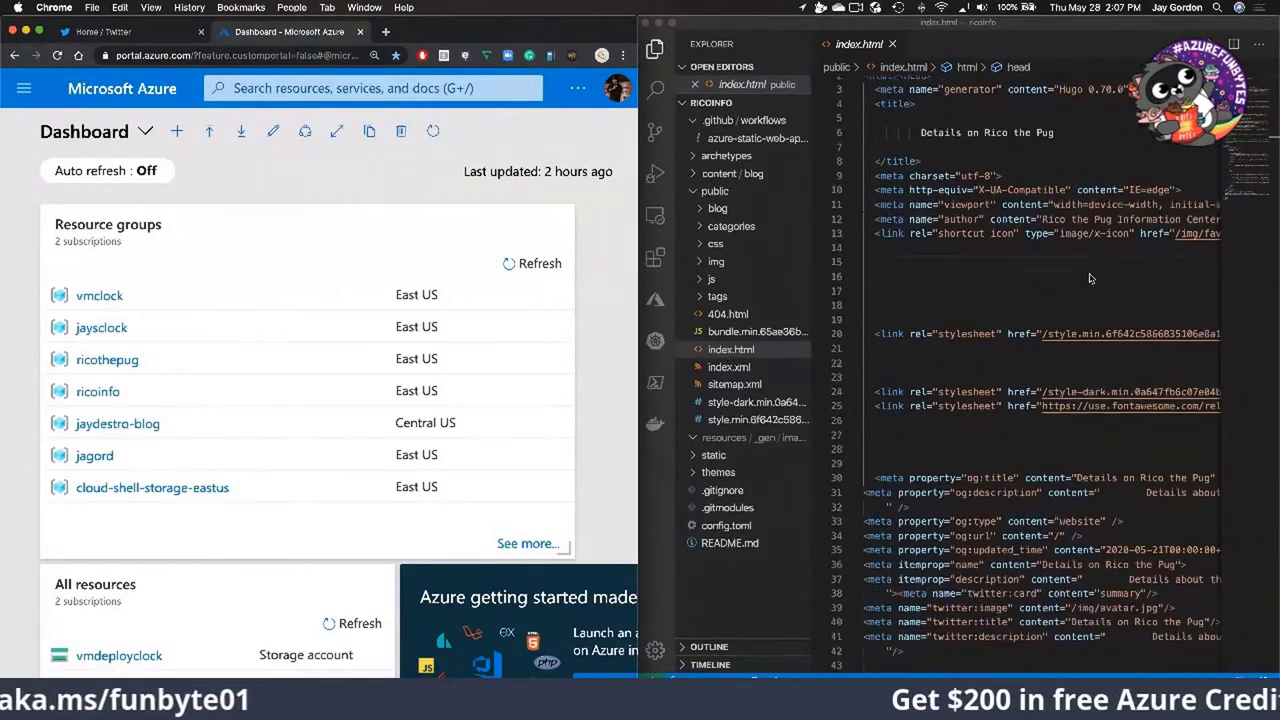
scroll(down, 3)
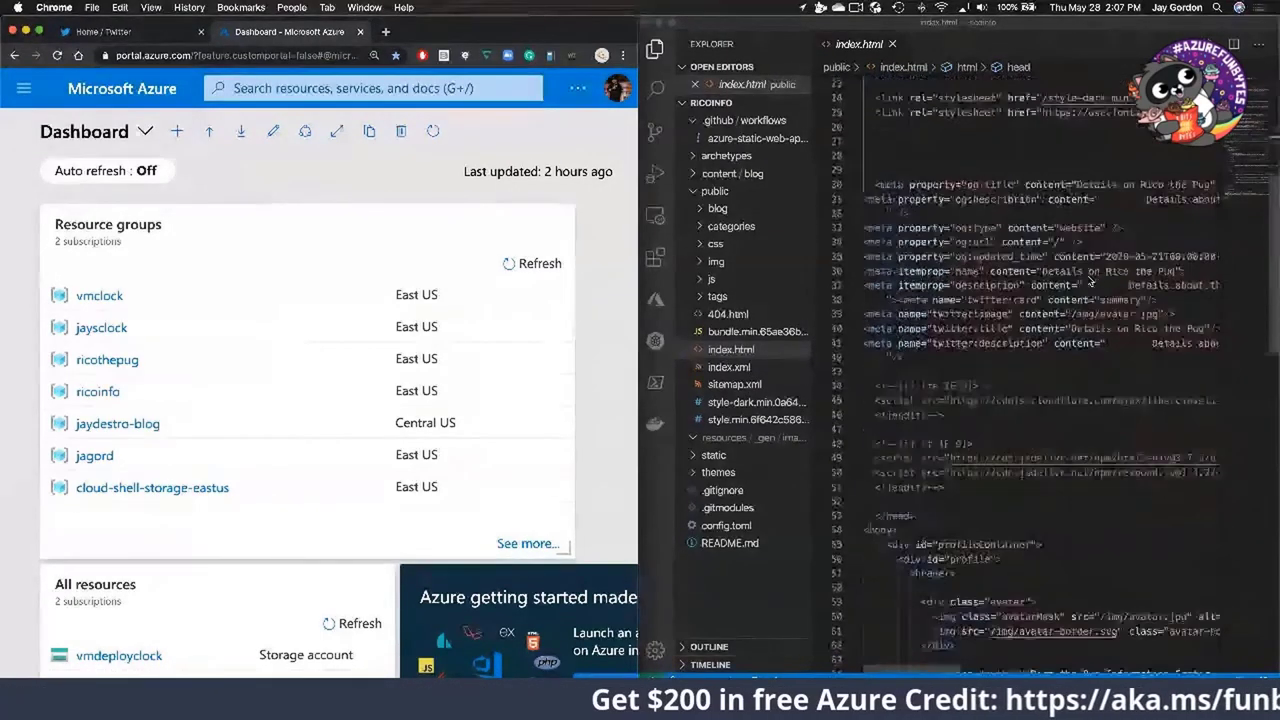
scroll(down, 3)
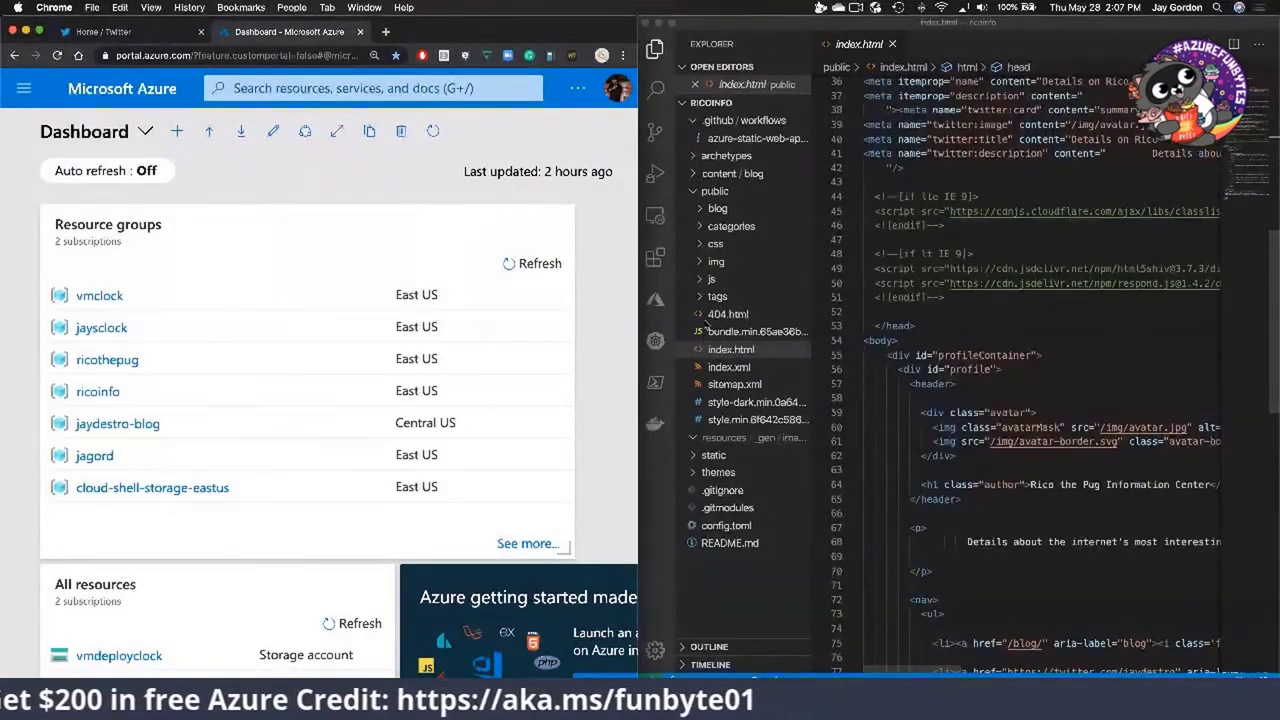
click(732, 348)
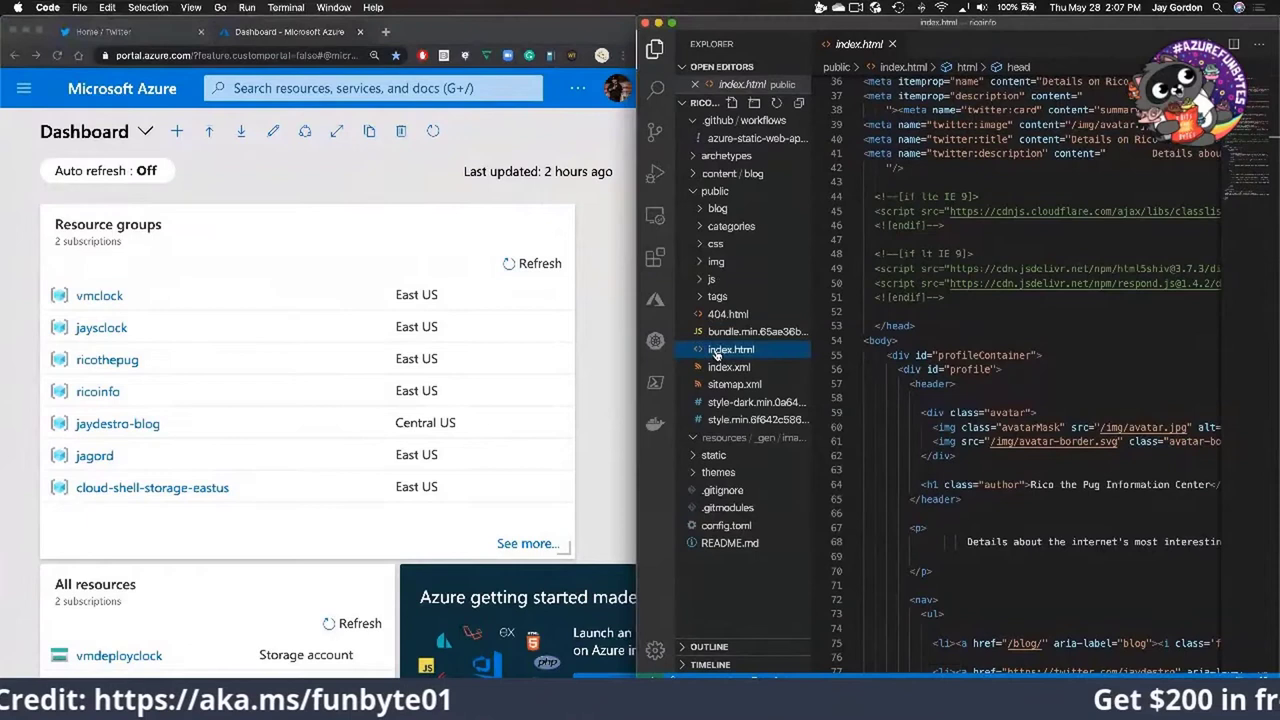
- Expand the content/blog posts folder and the generated public/blog folder in the Explorer
click(716, 208)
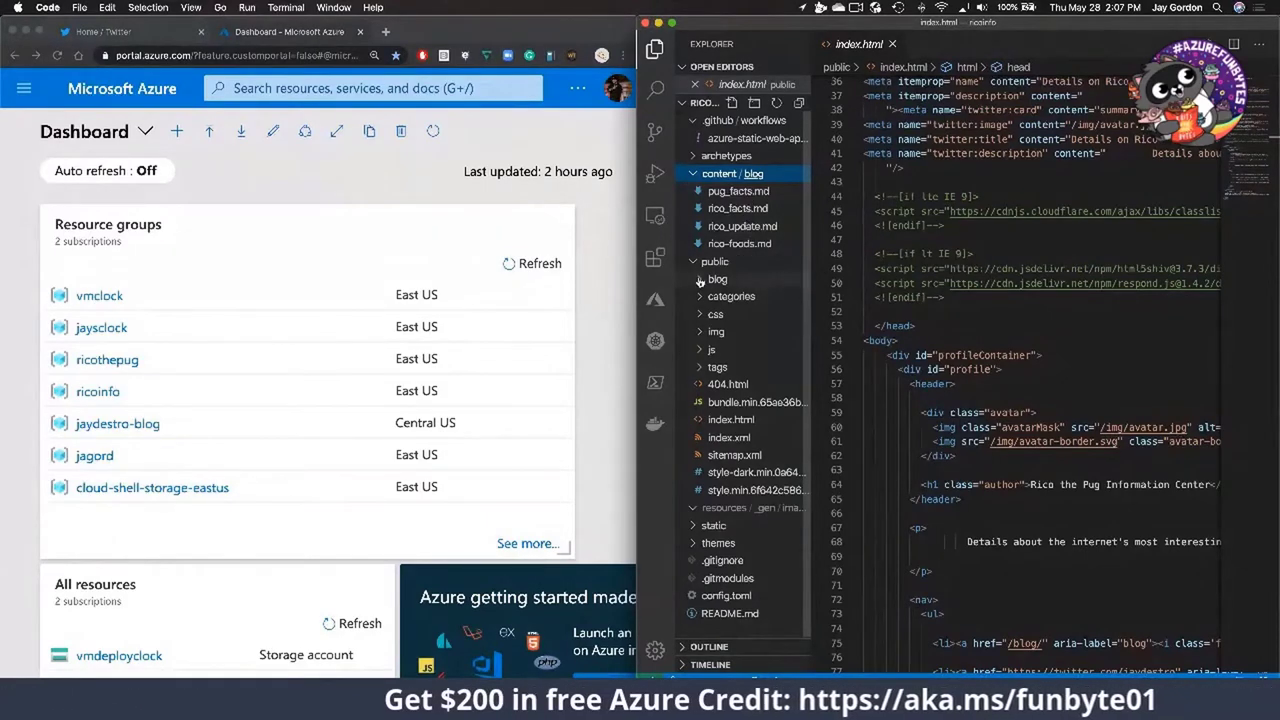
click(718, 276)
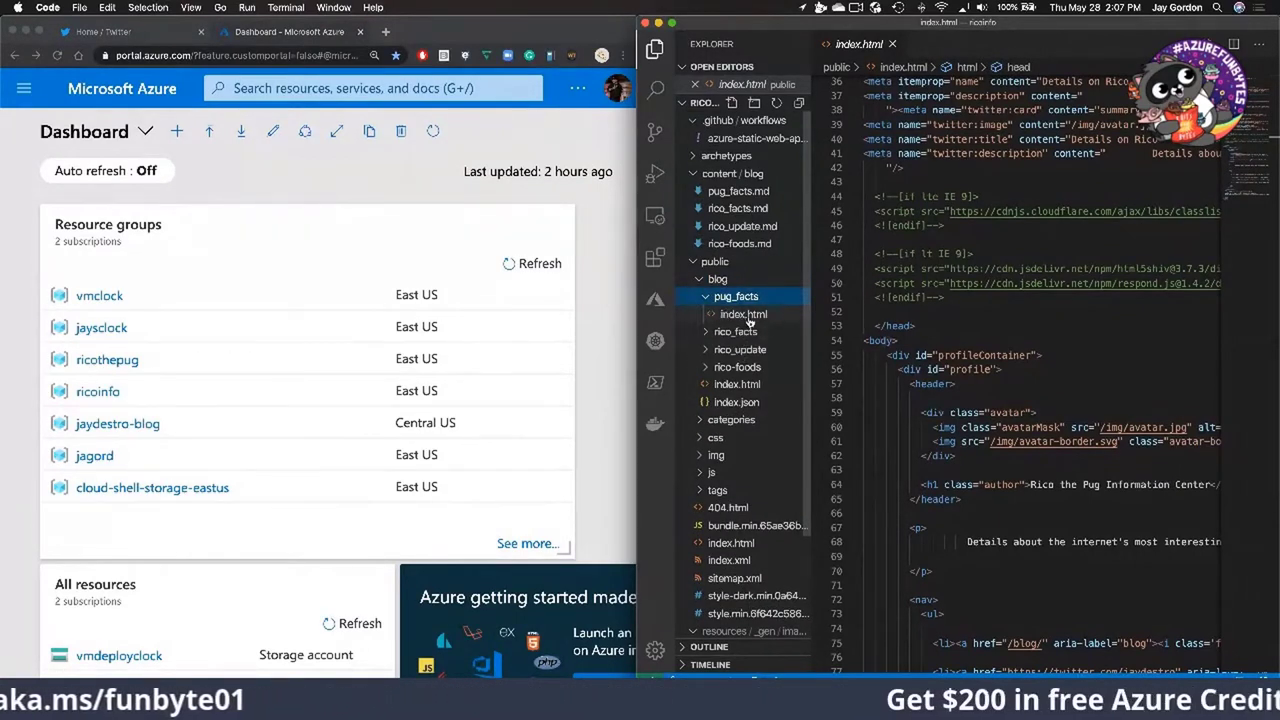
- View the generated pug_facts index.html page, then open its pug_facts.md markdown source post
click(744, 314)
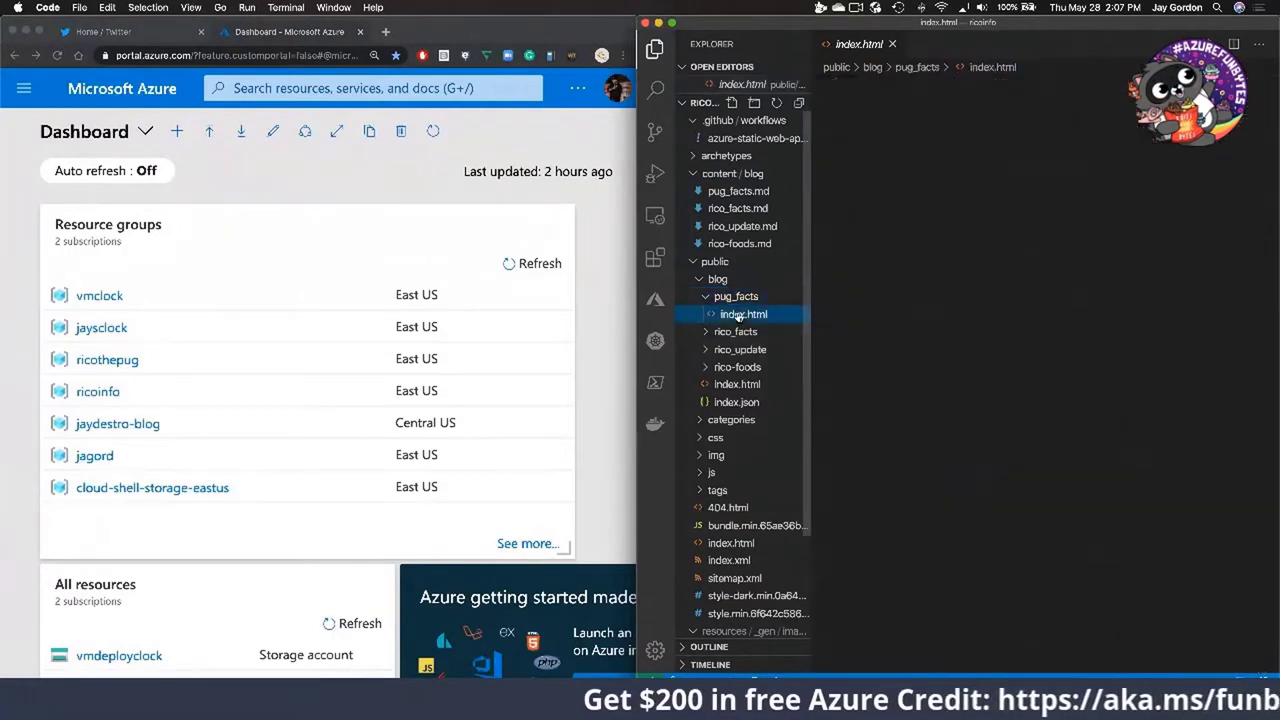
click(744, 314)
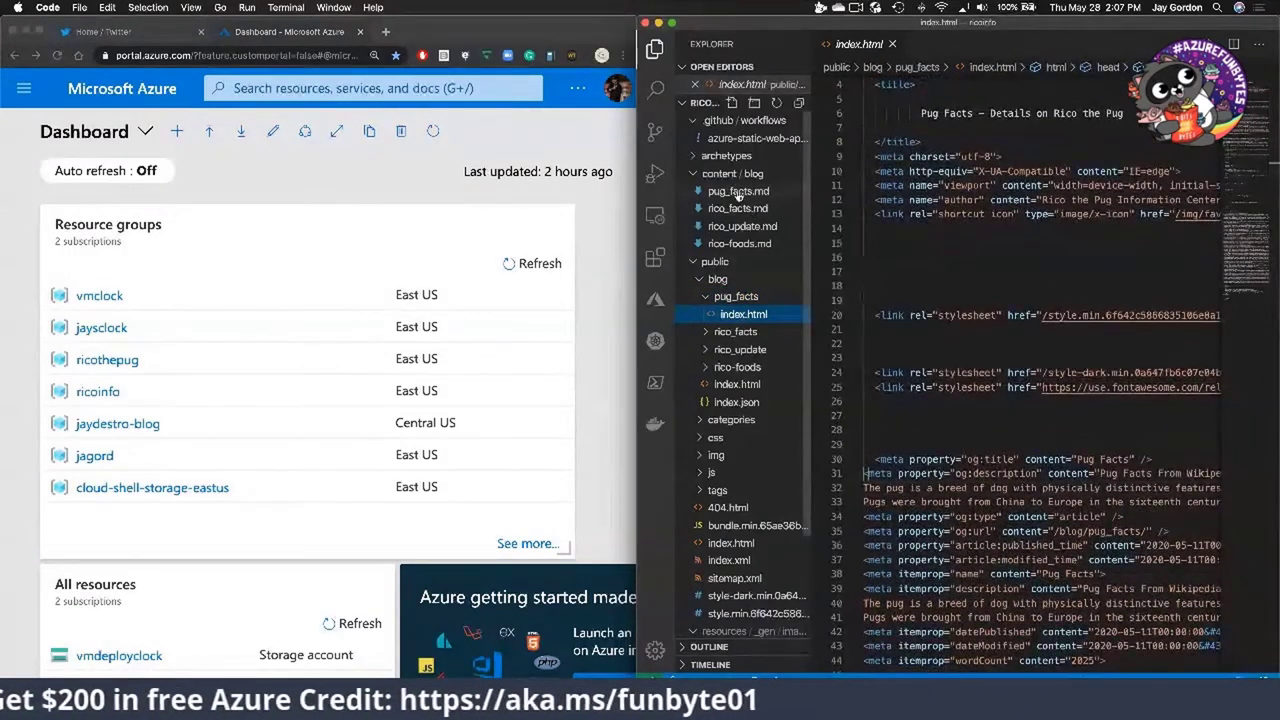
click(740, 190)
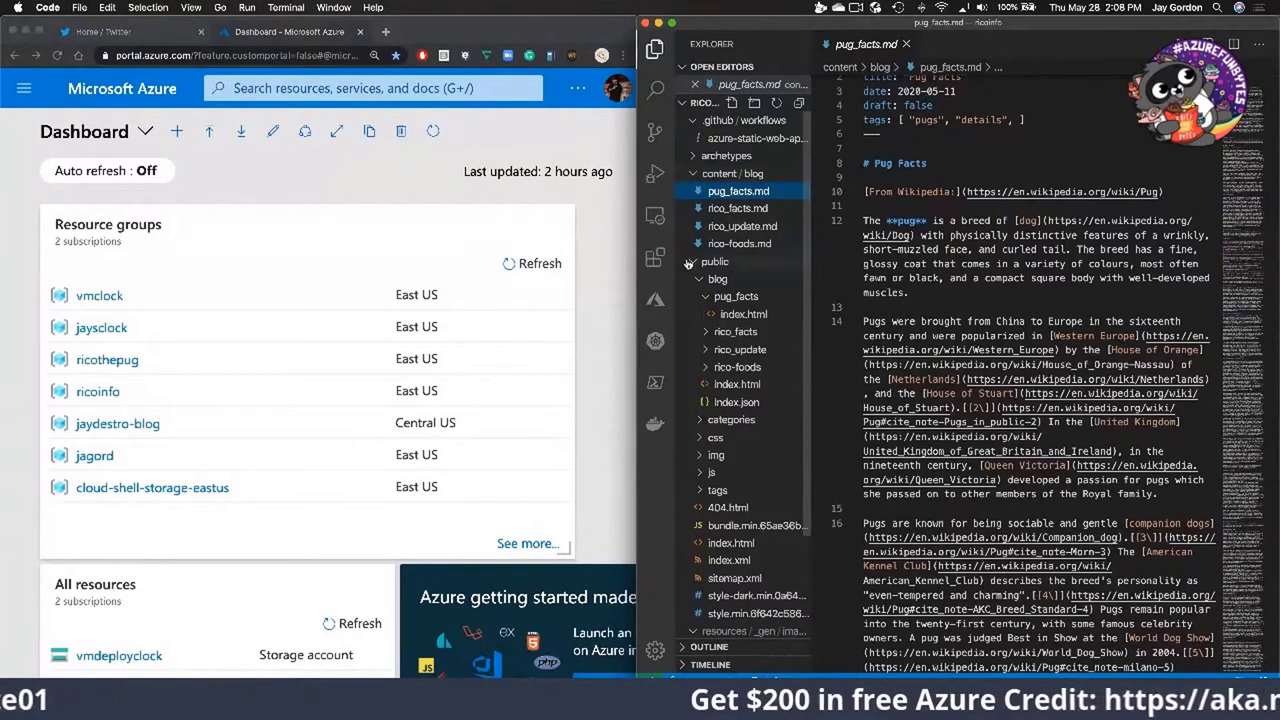
- Collapse the public folder and browse the ricoinfo GitHub repository's file list and README
click(714, 260)
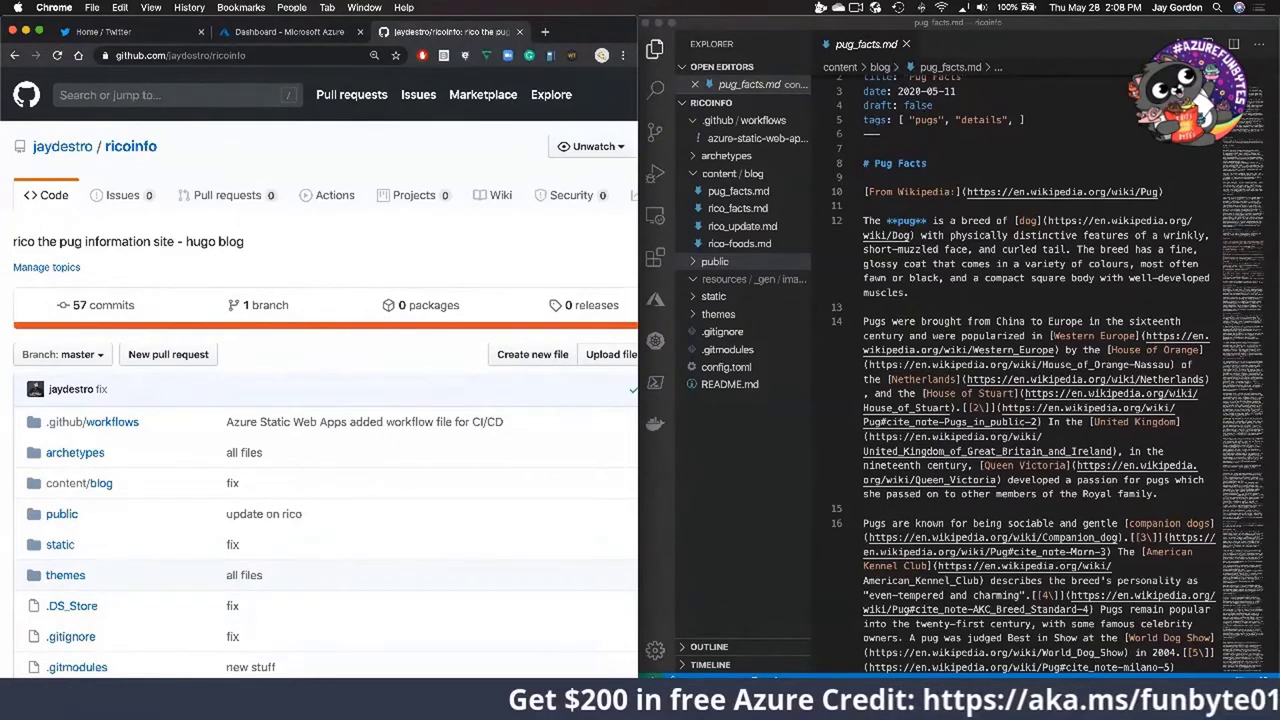
scroll(down, 3)
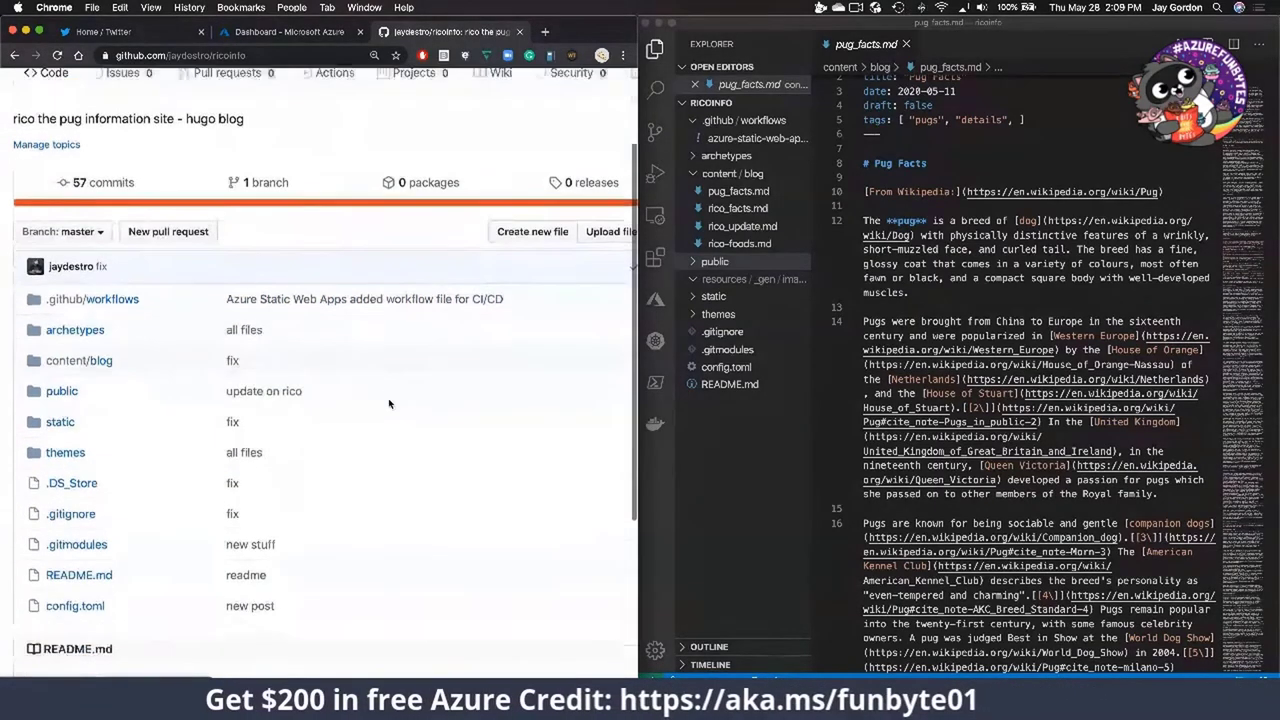
scroll(down, 3)
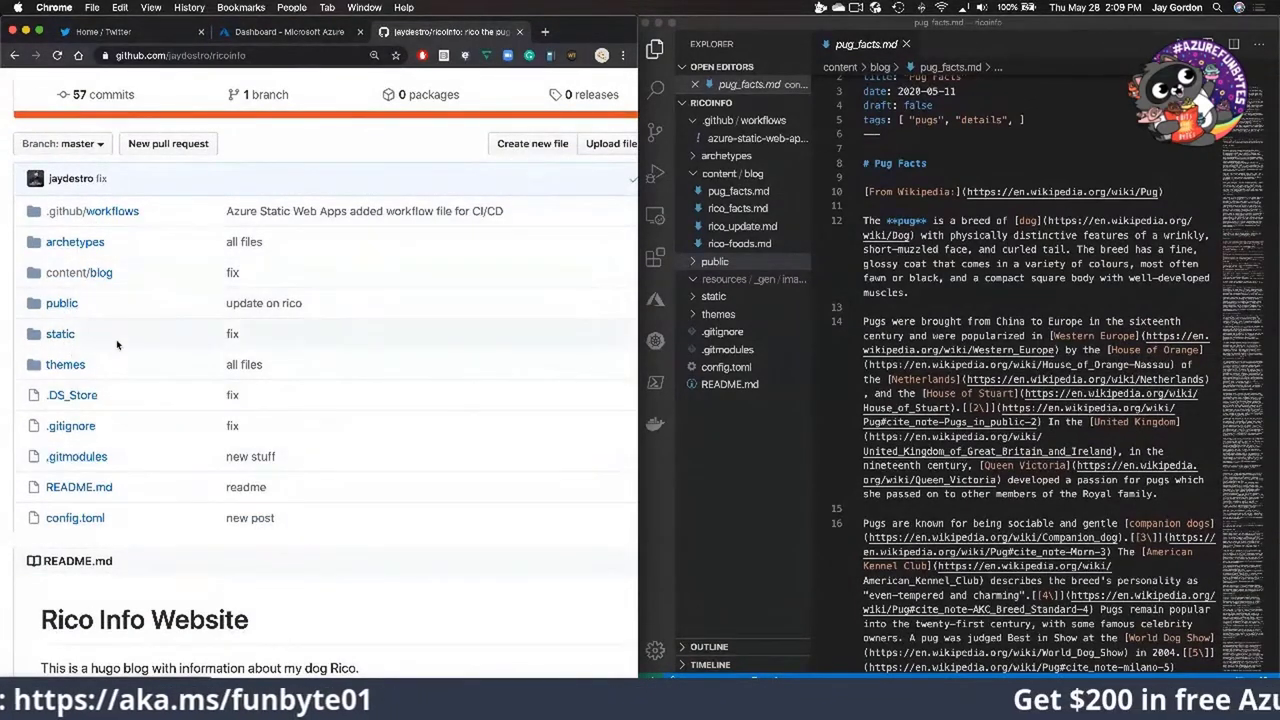
scroll(down, 3)
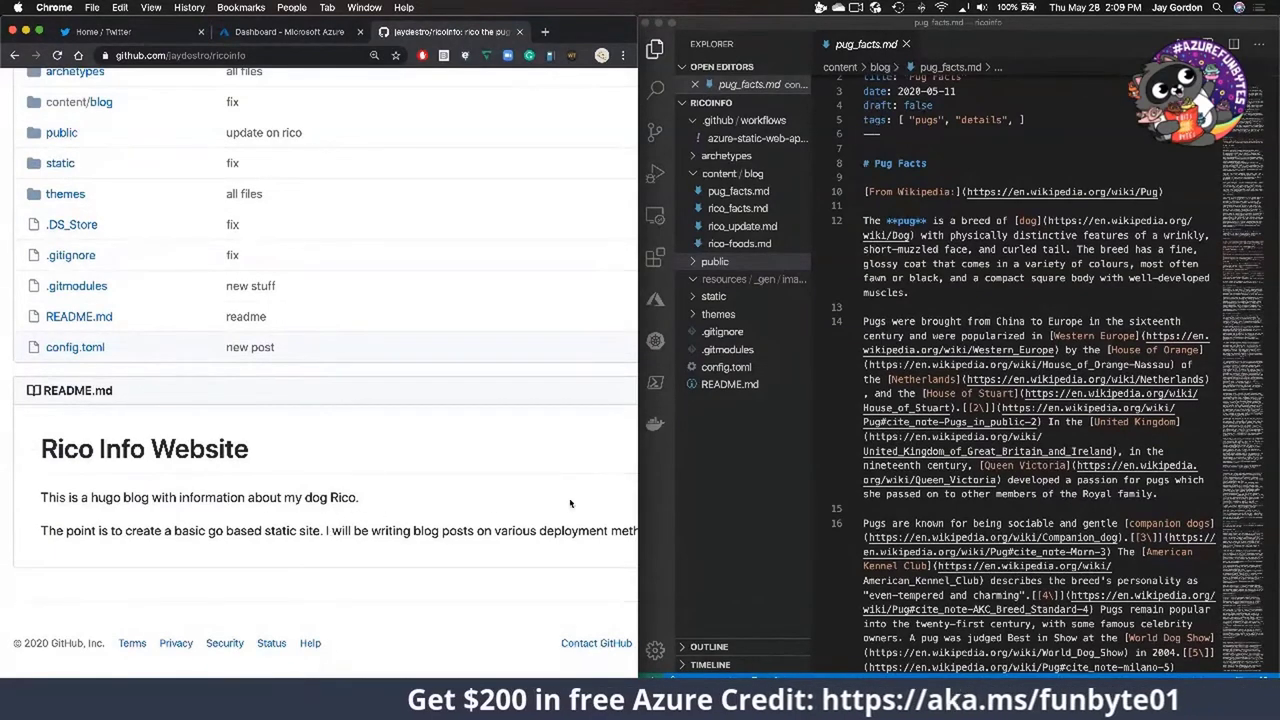
mouse_move(484, 482)
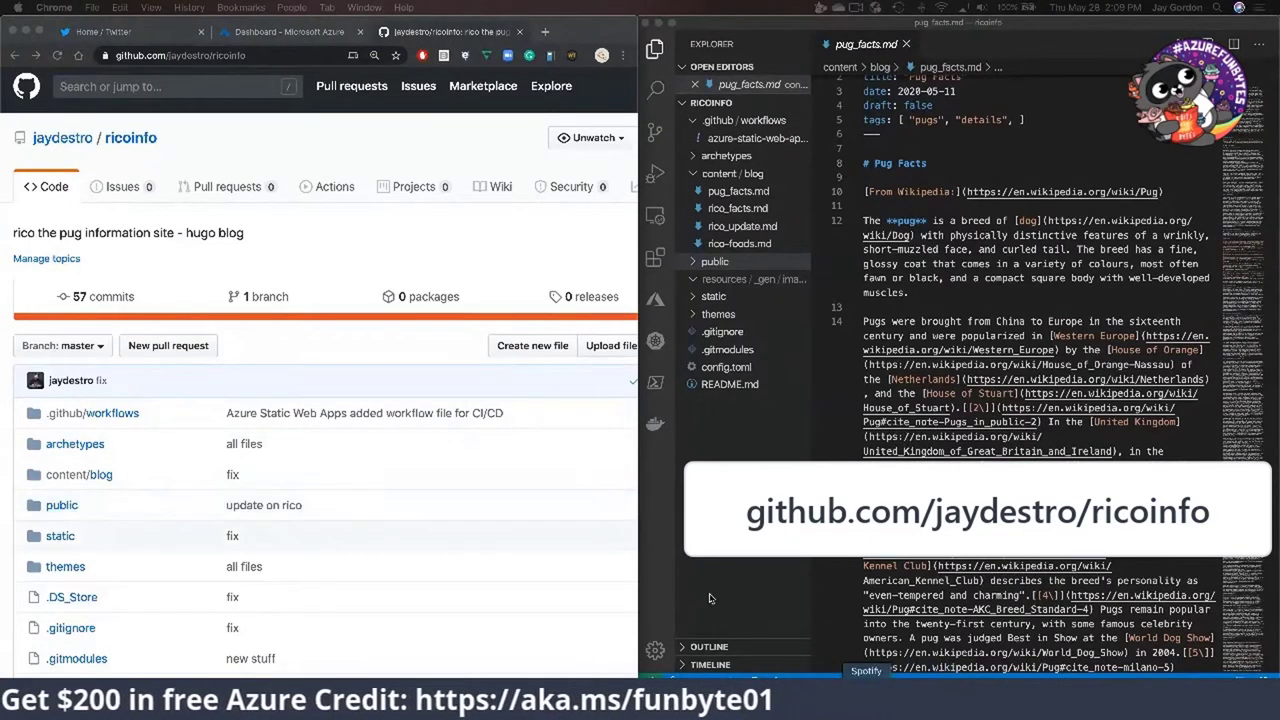
scroll(down, 3)
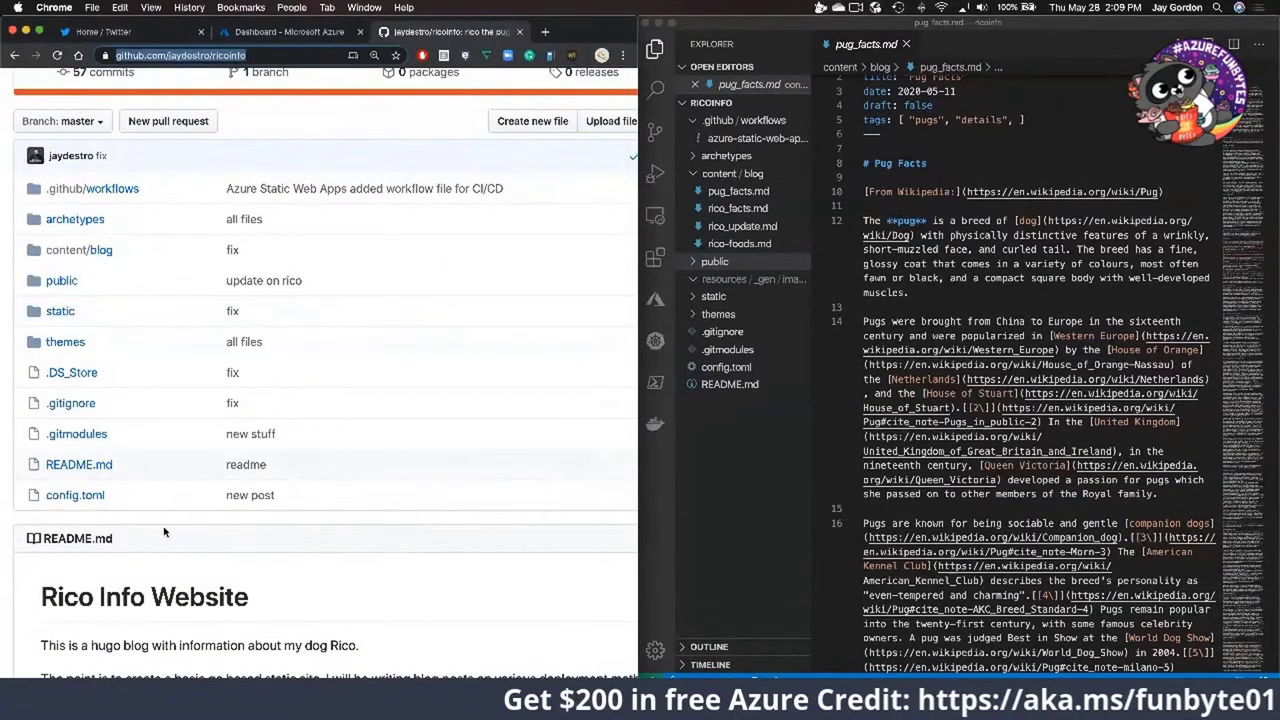
scroll(up, 3)
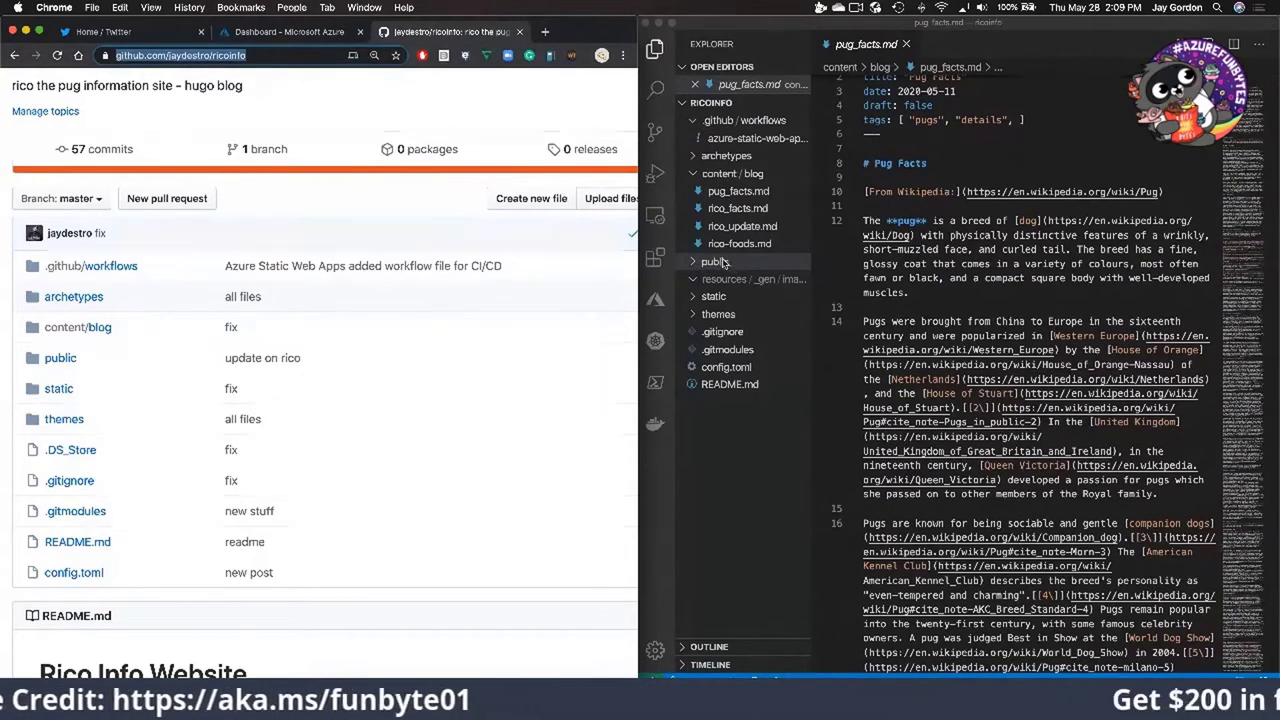
- Browse the public folder's generated contents, including the rico_facts page folder, then show the Azure portal dashboard
click(490, 32)
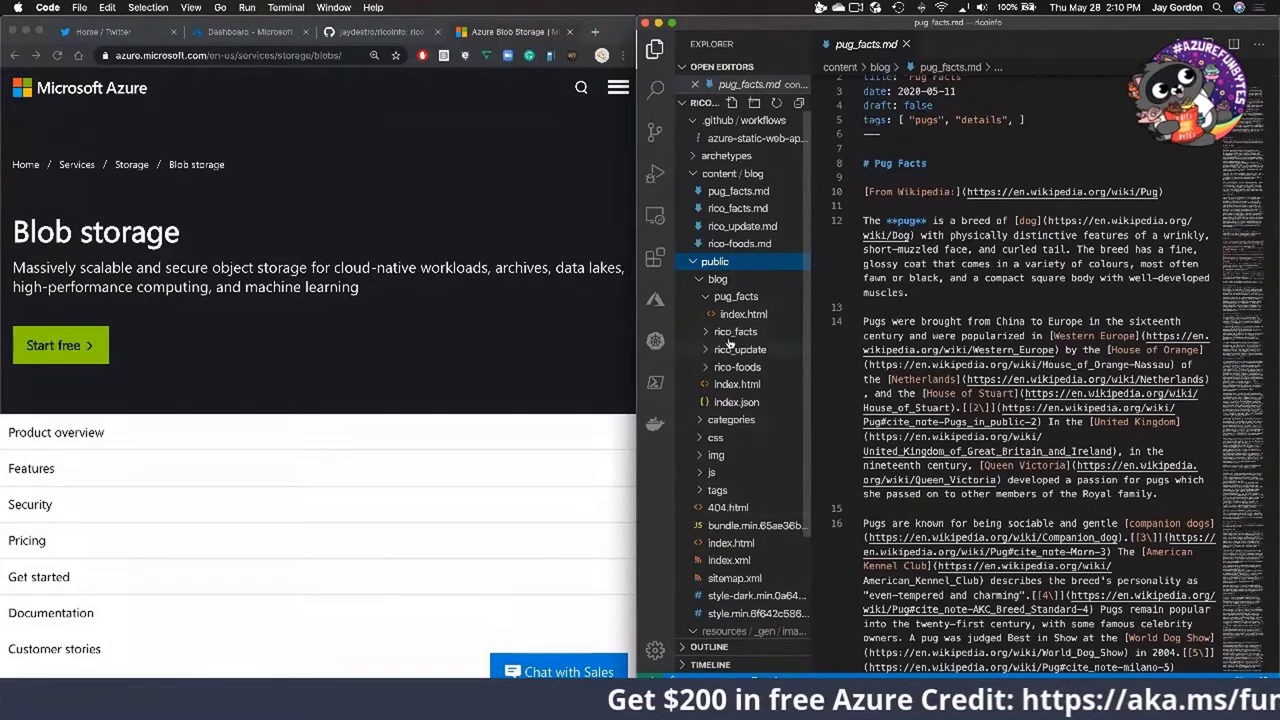
click(736, 332)
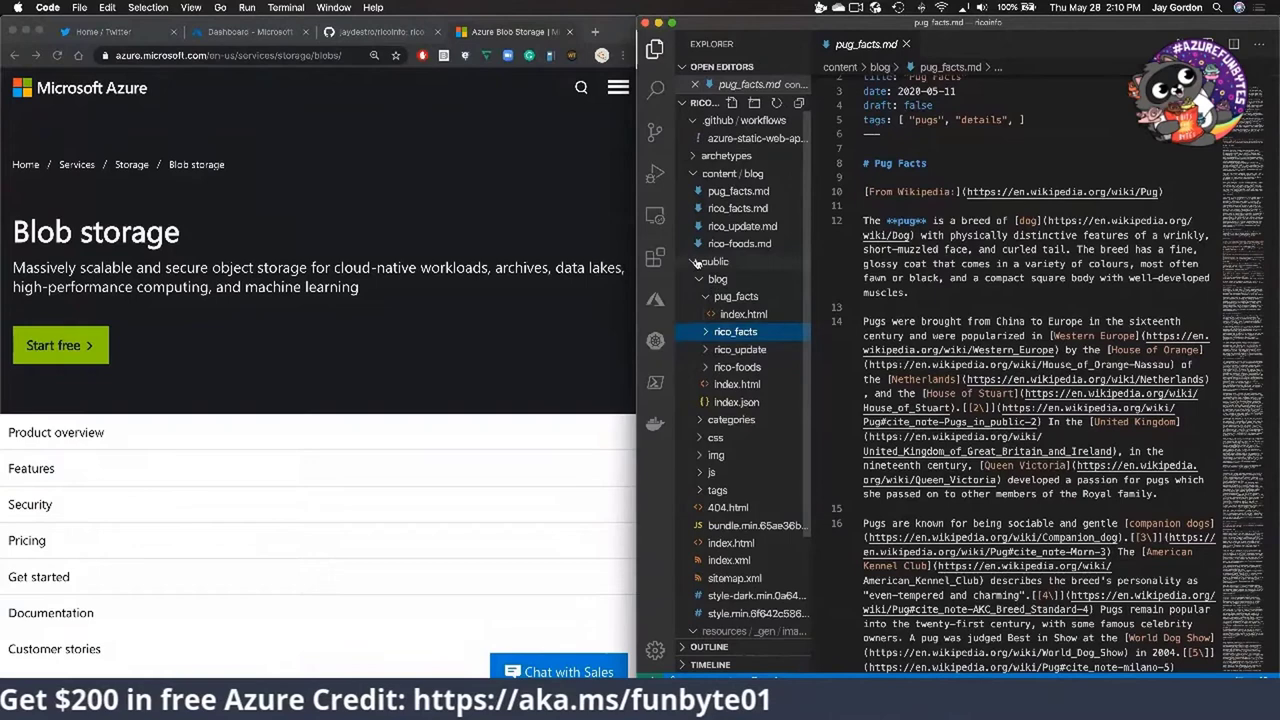
click(716, 260)
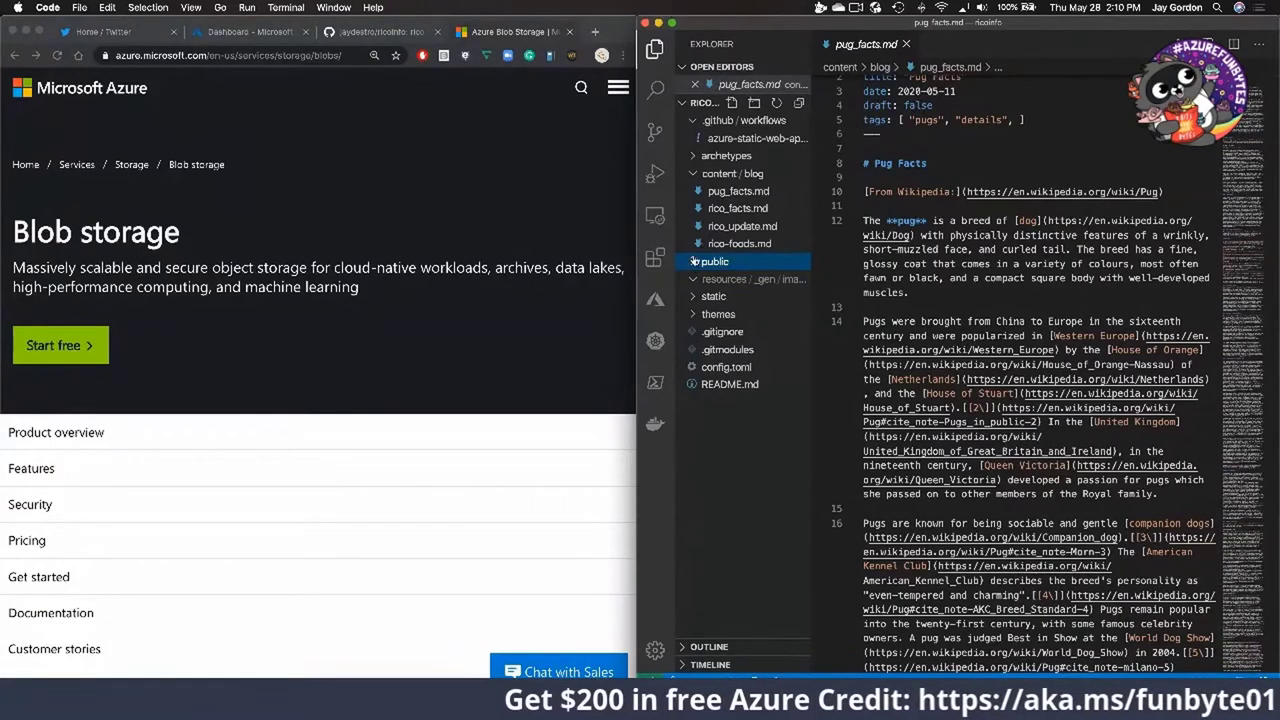
click(712, 260)
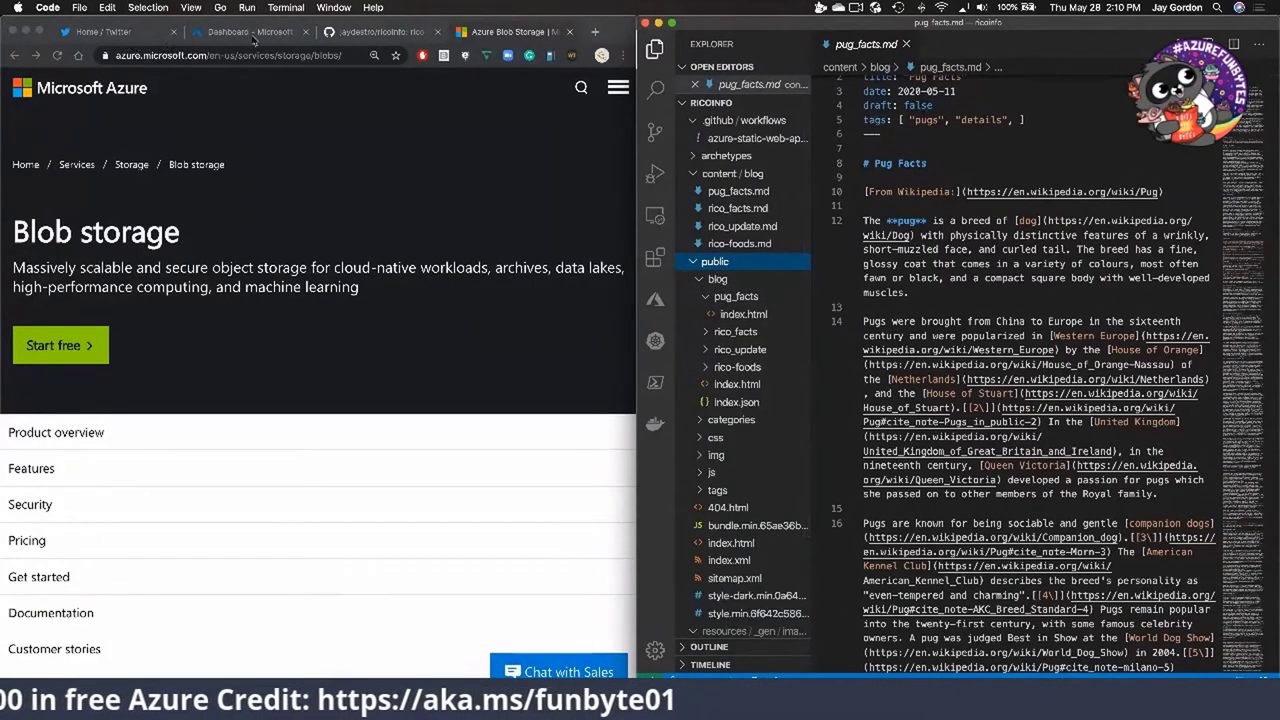
click(248, 32)
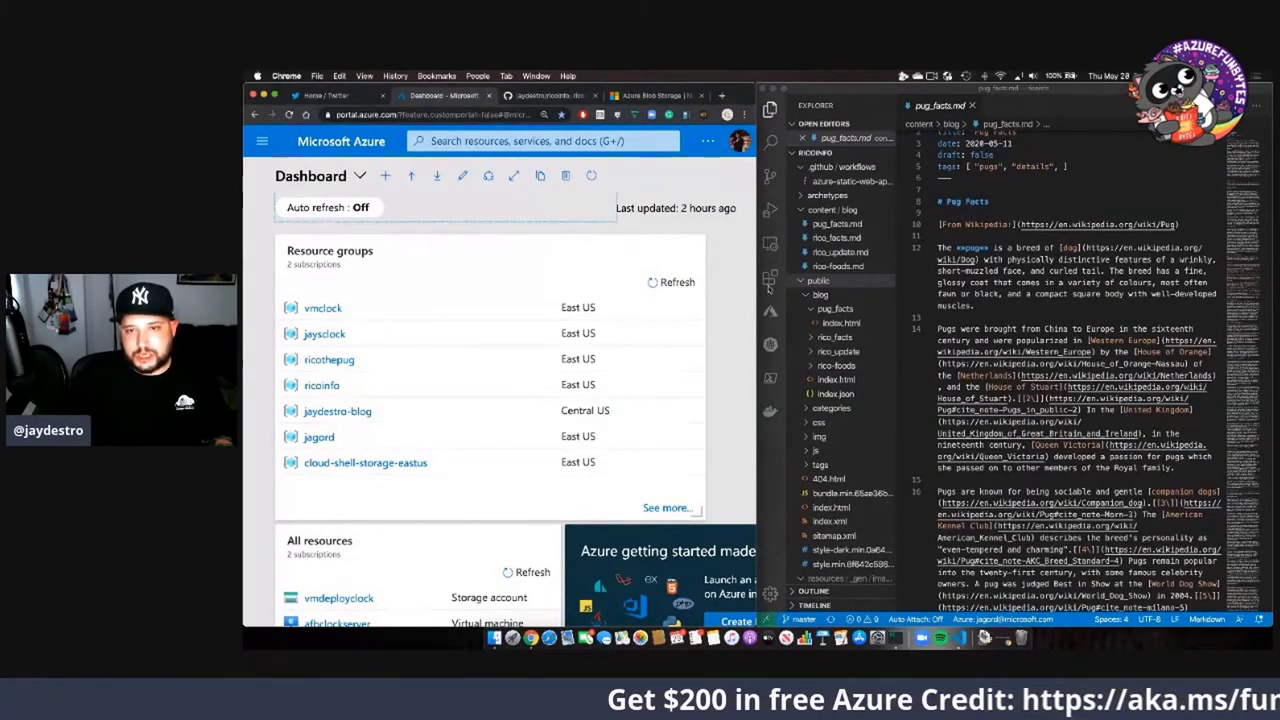
- Find the Azure Storage extension in the marketplace and view its details page
click(770, 276)
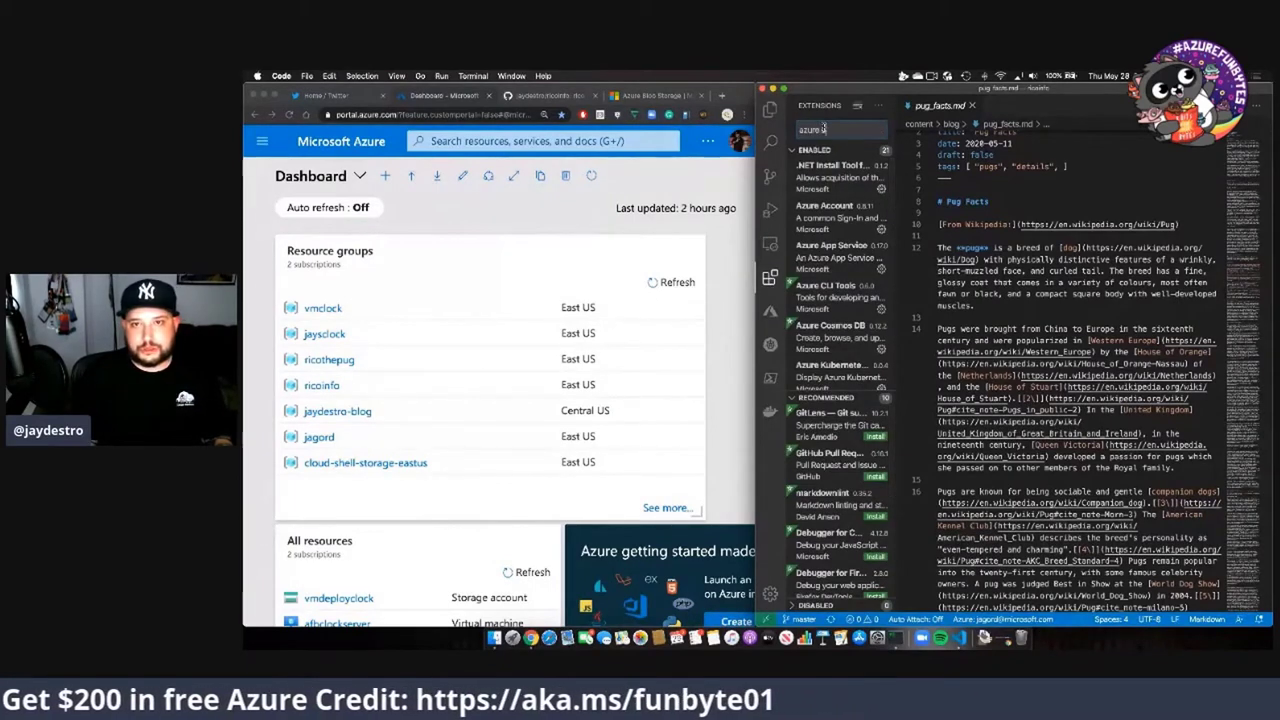
text(azure storage)
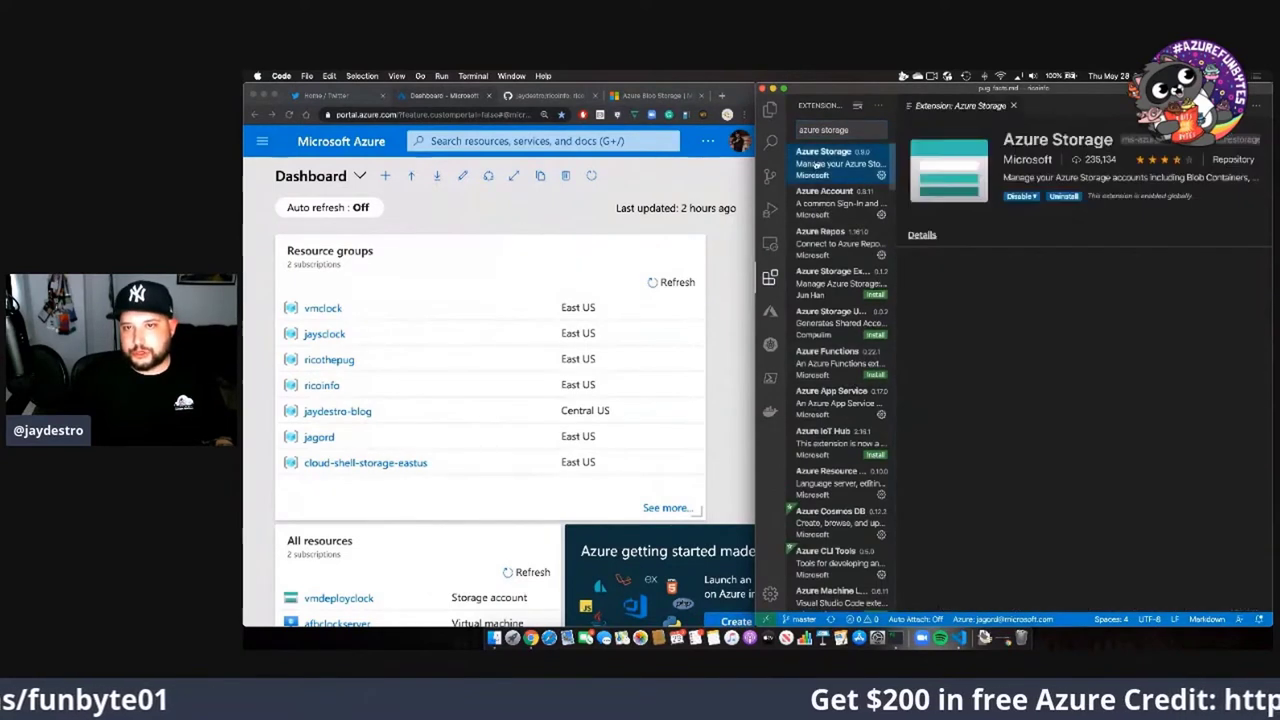
click(1062, 196)
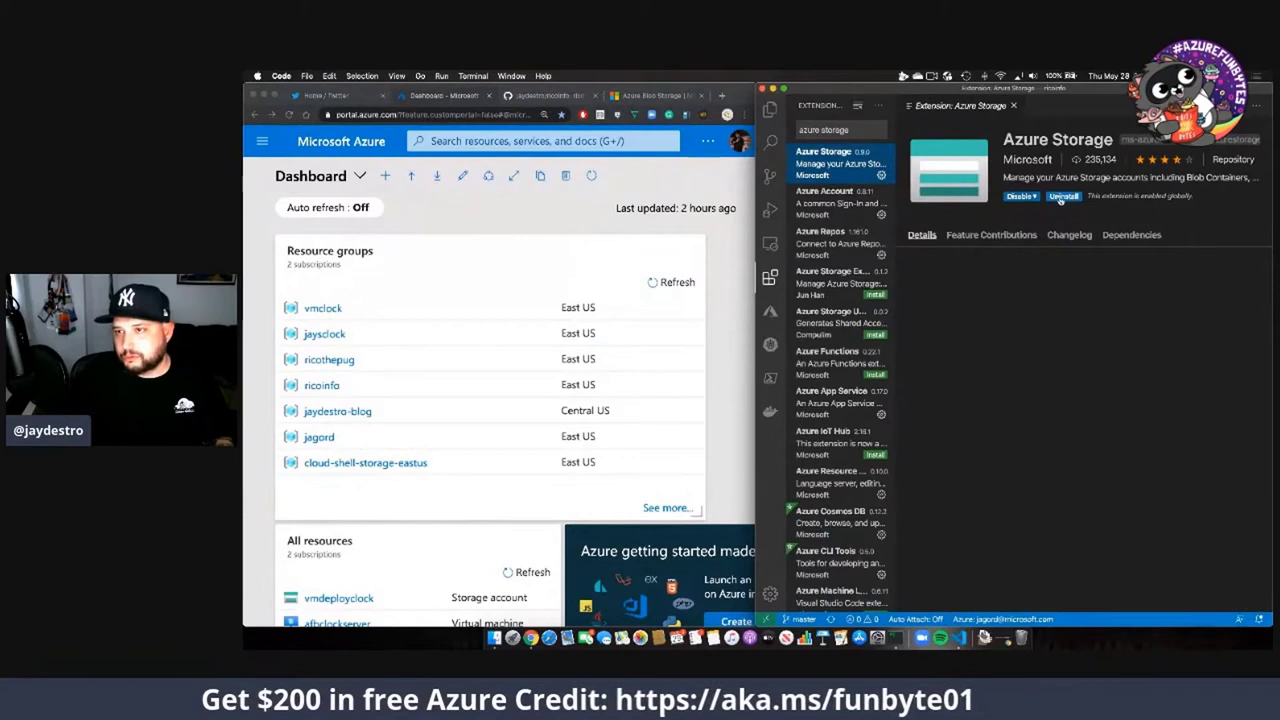
click(920, 234)
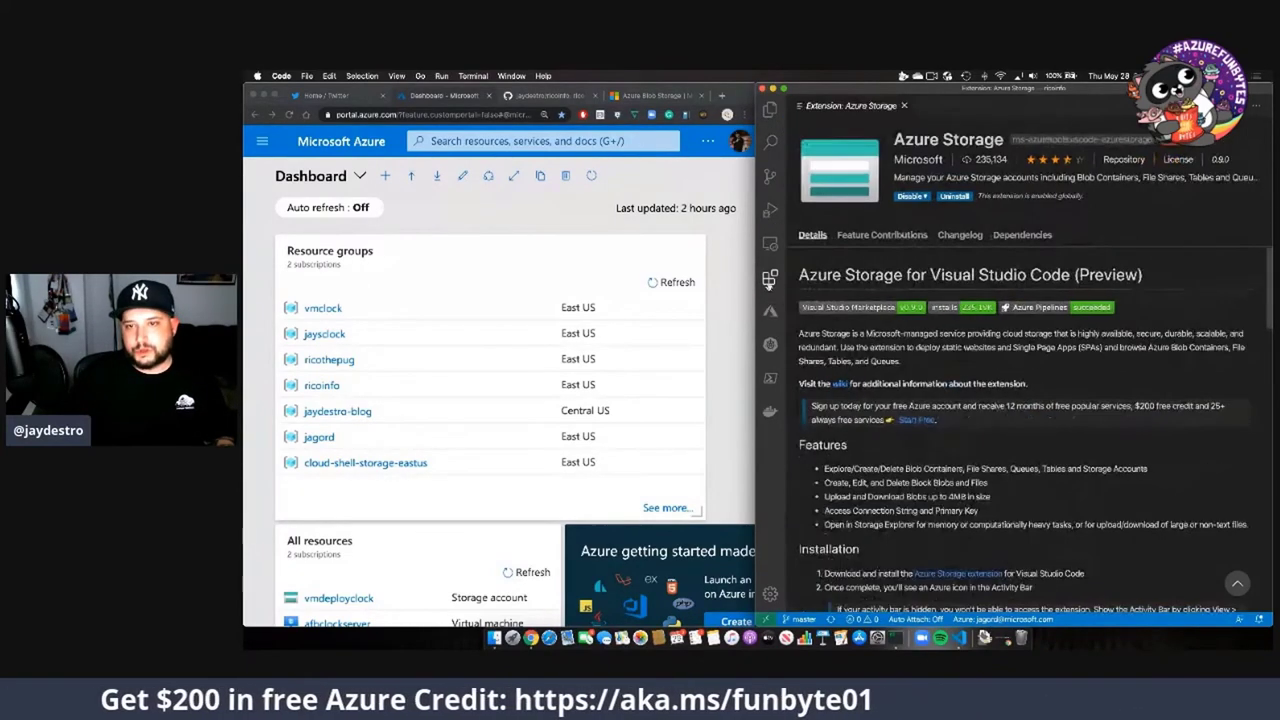
- Return to the extensions list and show the Azure resources panel
click(768, 278)
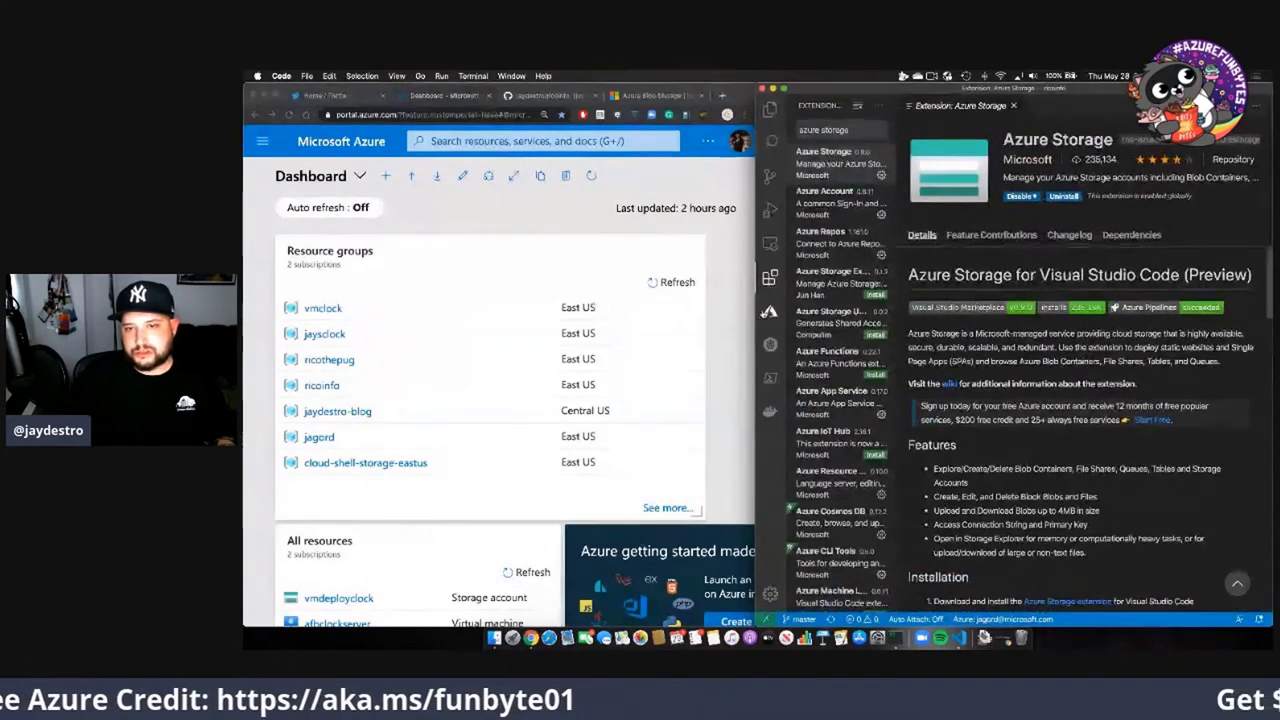
click(770, 314)
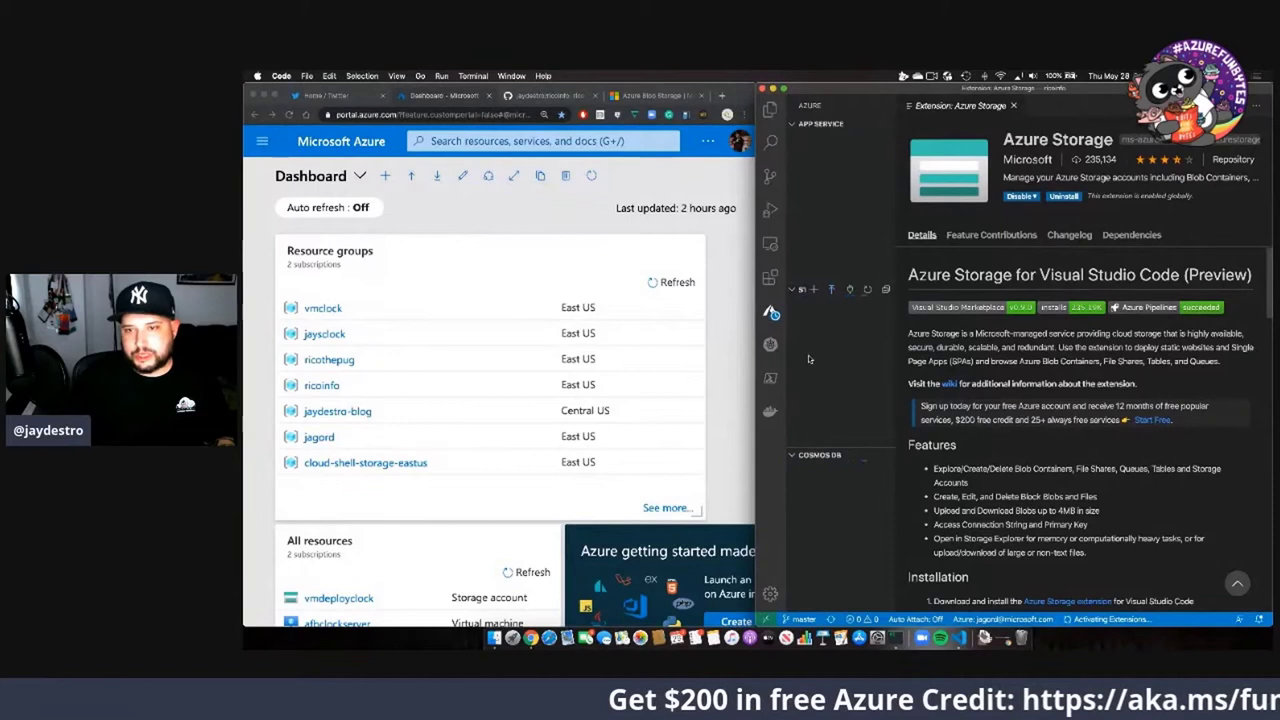
mouse_move(844, 388)
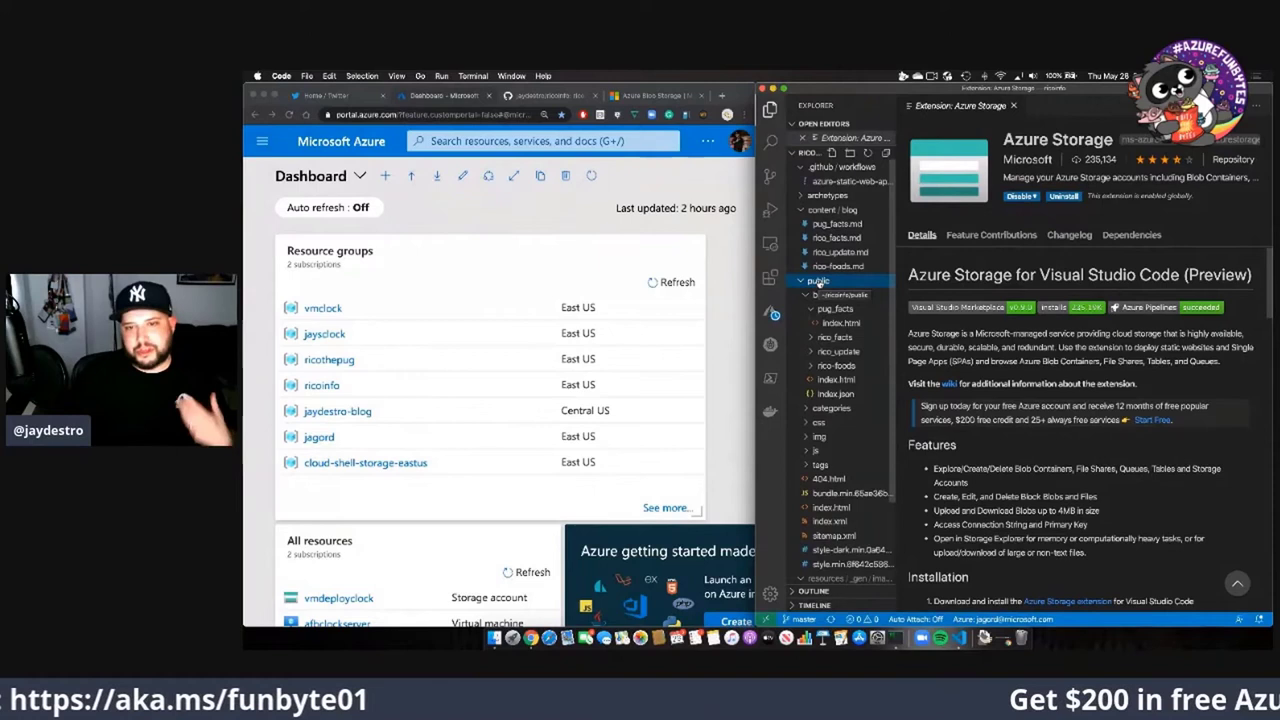
click(818, 280)
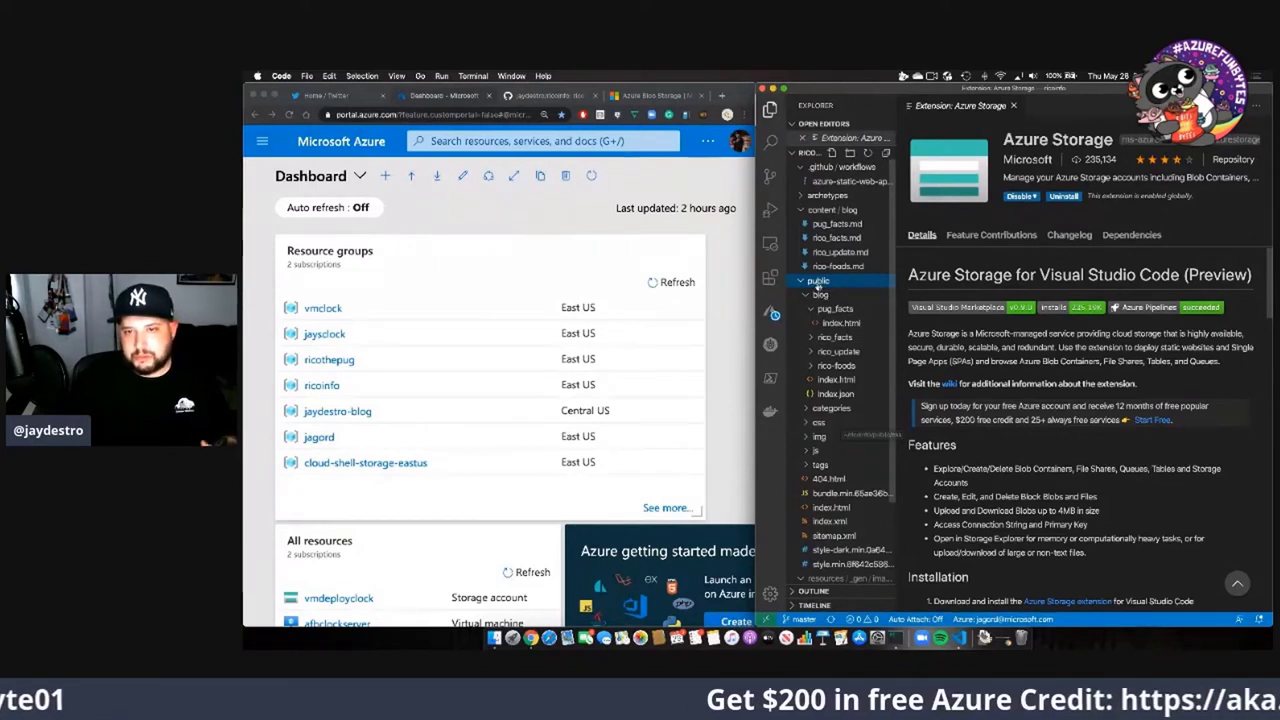
right_click(816, 280)
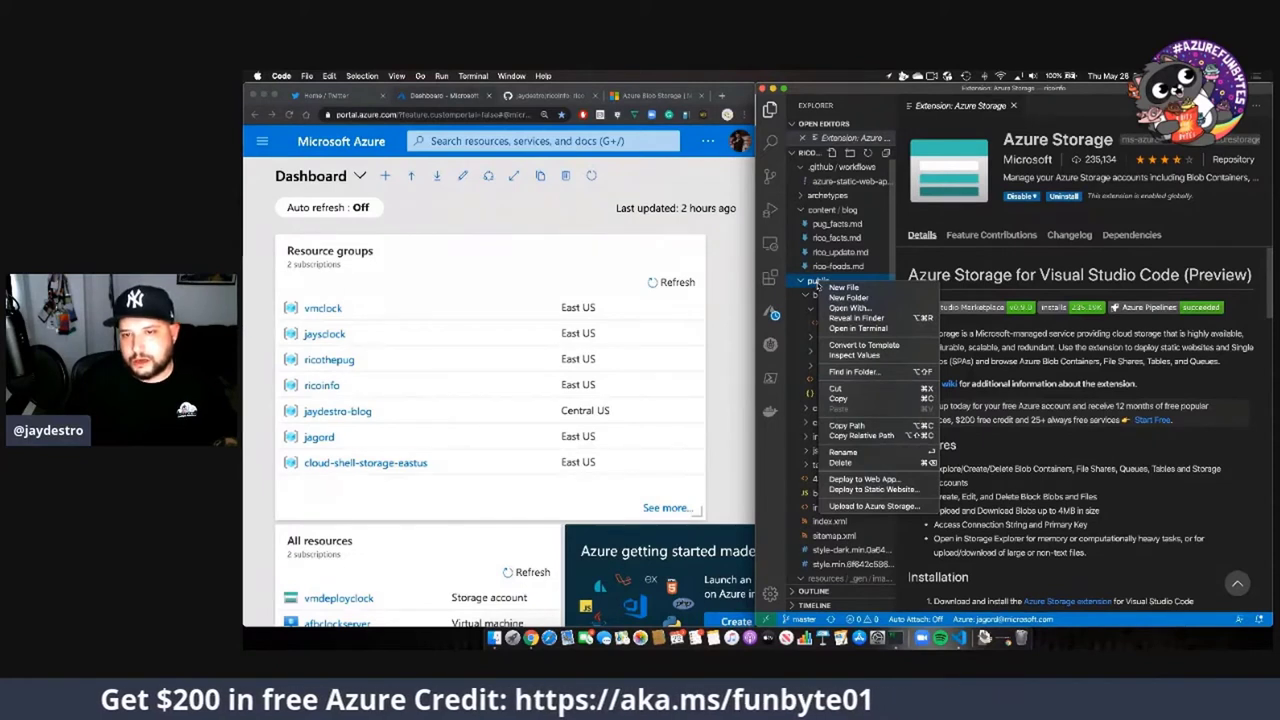
mouse_move(820, 284)
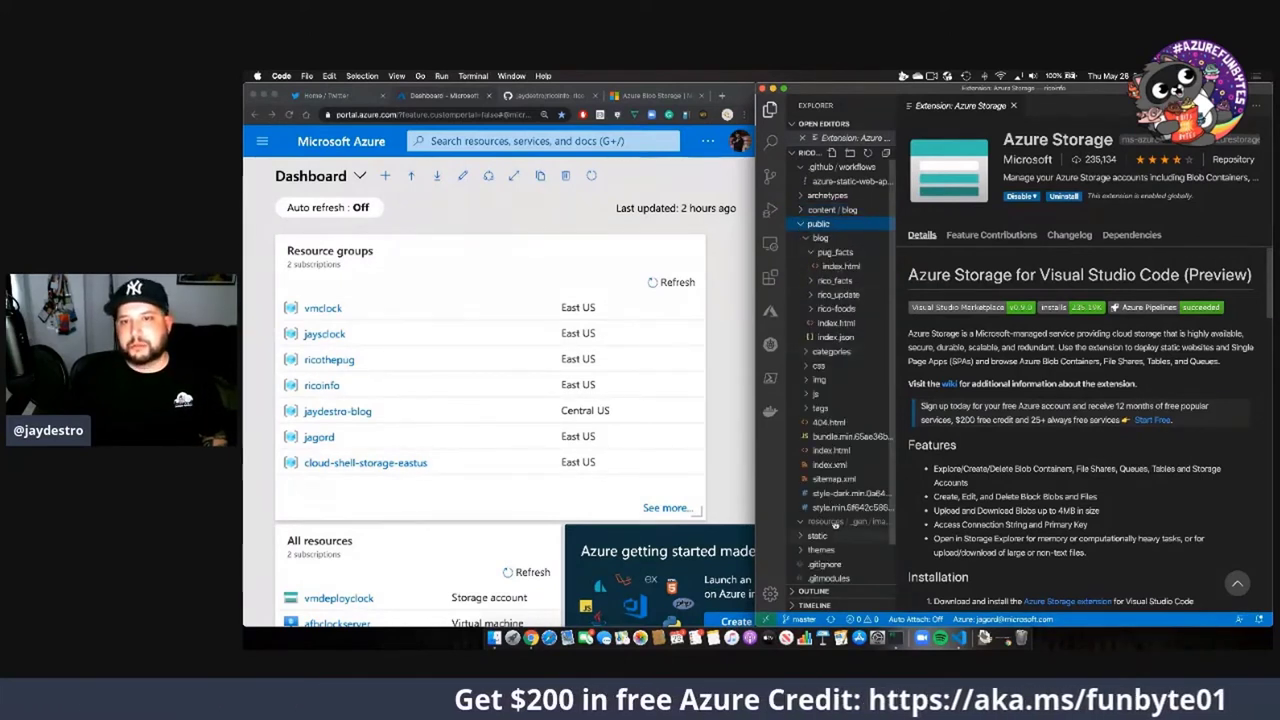
- Start Deploy to Static Website on public with a new storage account named 'jherico', without completing it
click(818, 224)
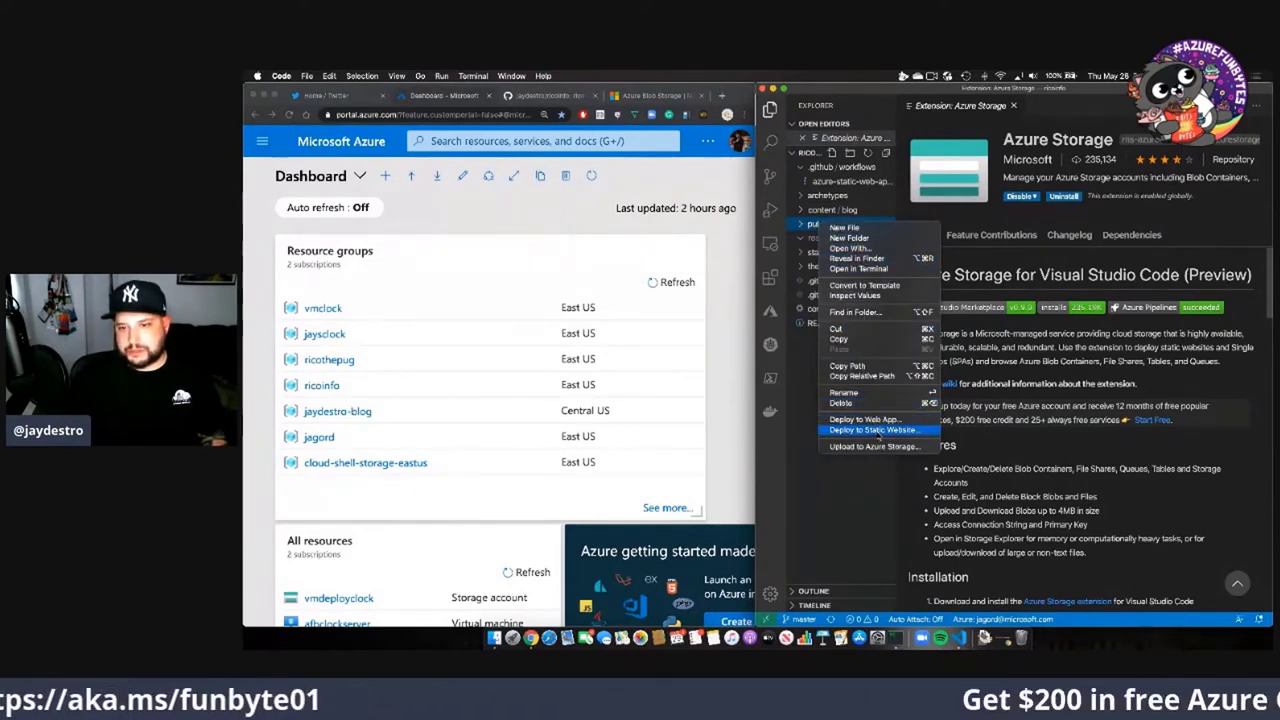
click(872, 430)
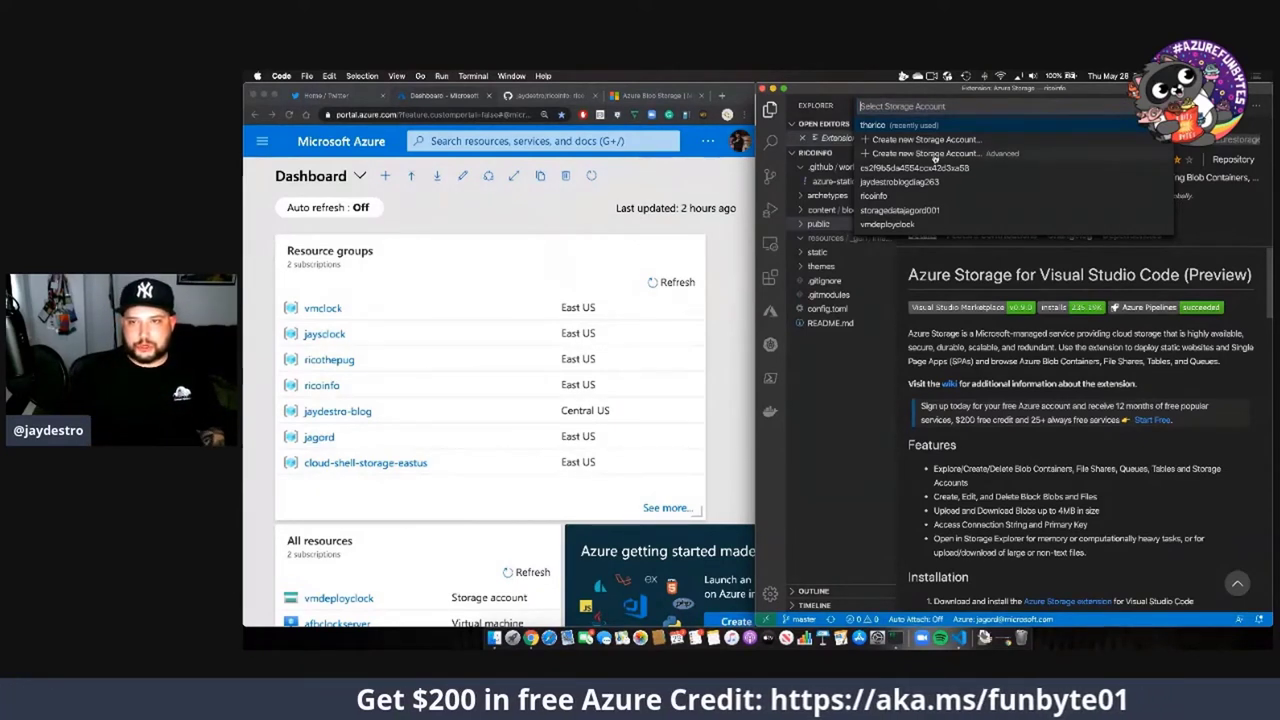
click(924, 140)
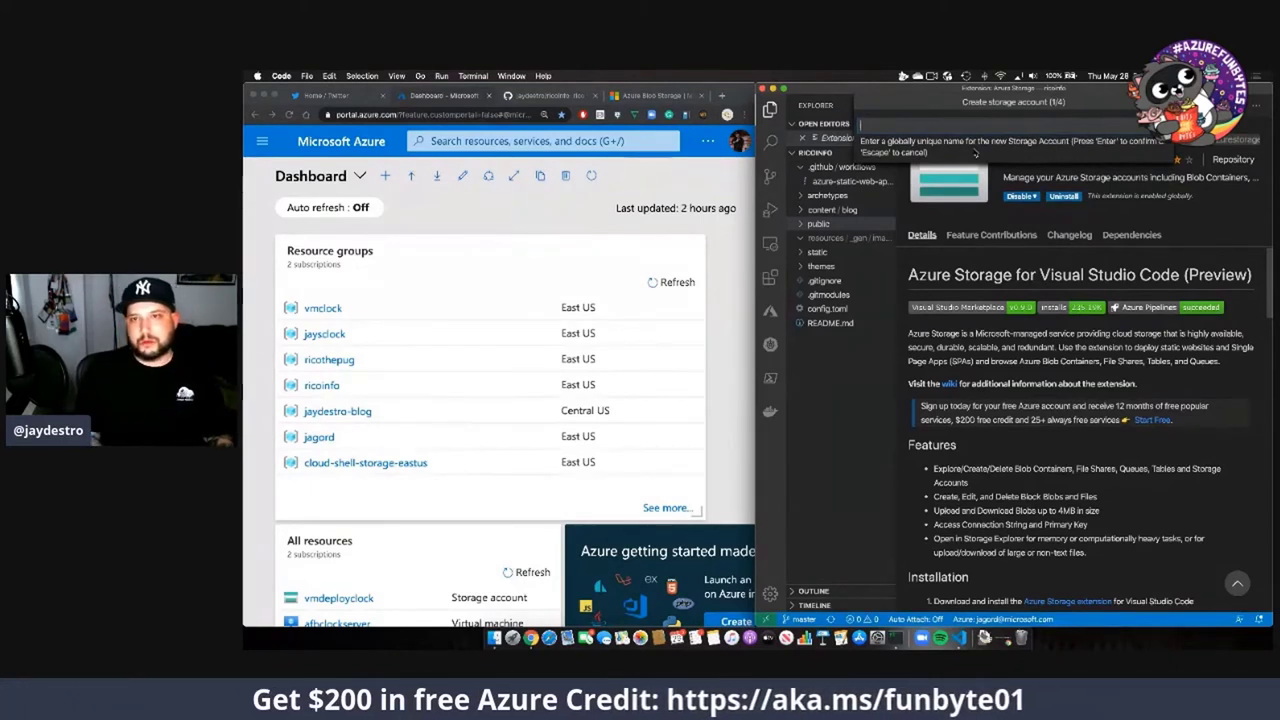
text(jherico)
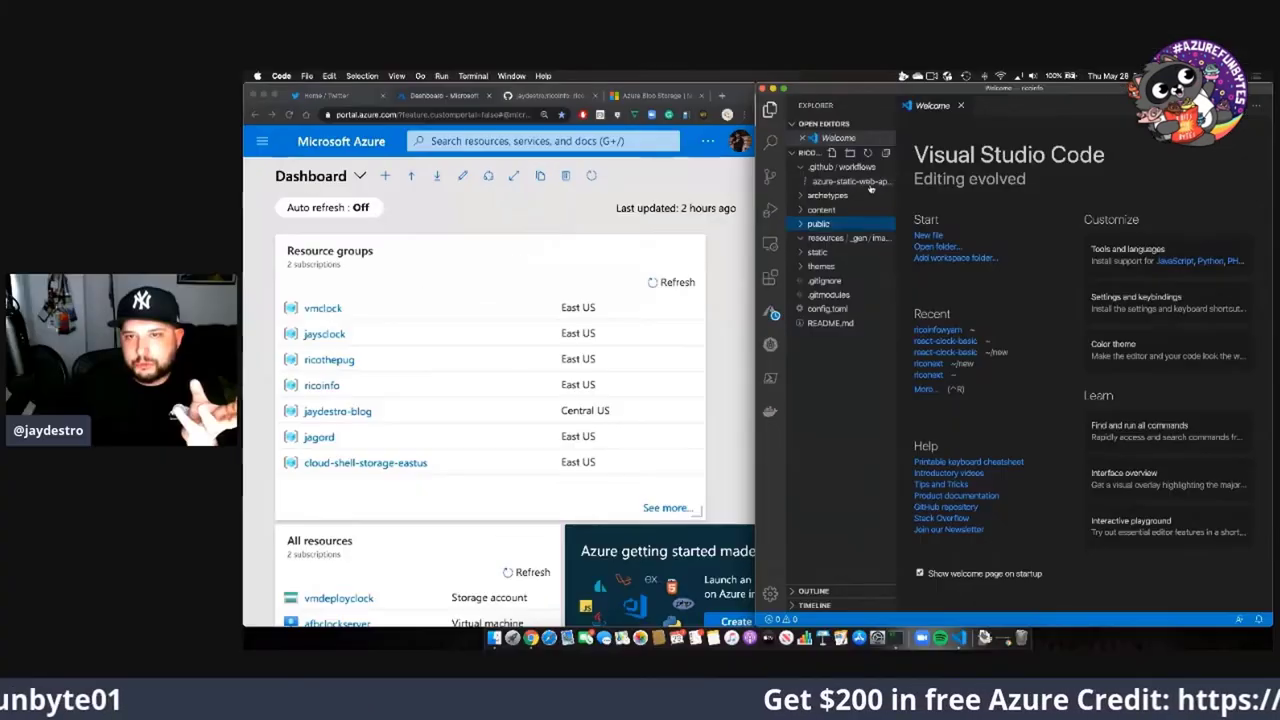
- Reopen the public folder's actions to restart Deploy to Static Website
right_click(818, 224)
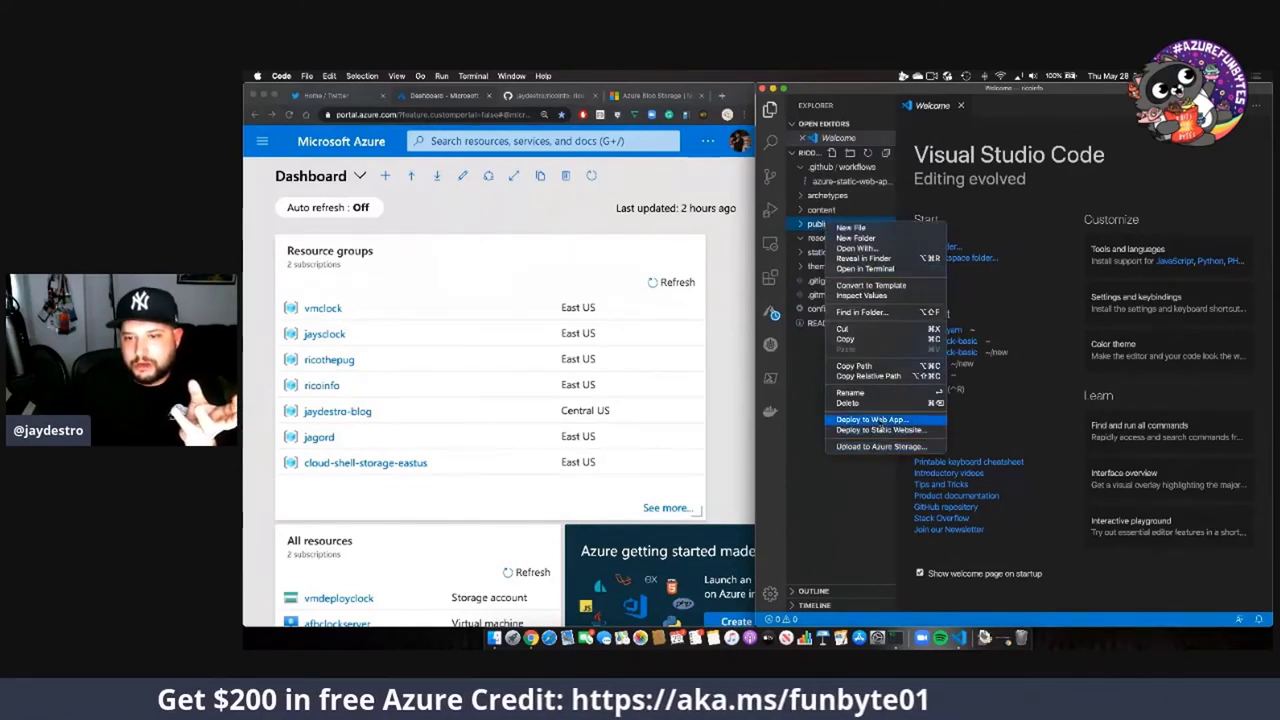
click(862, 488)
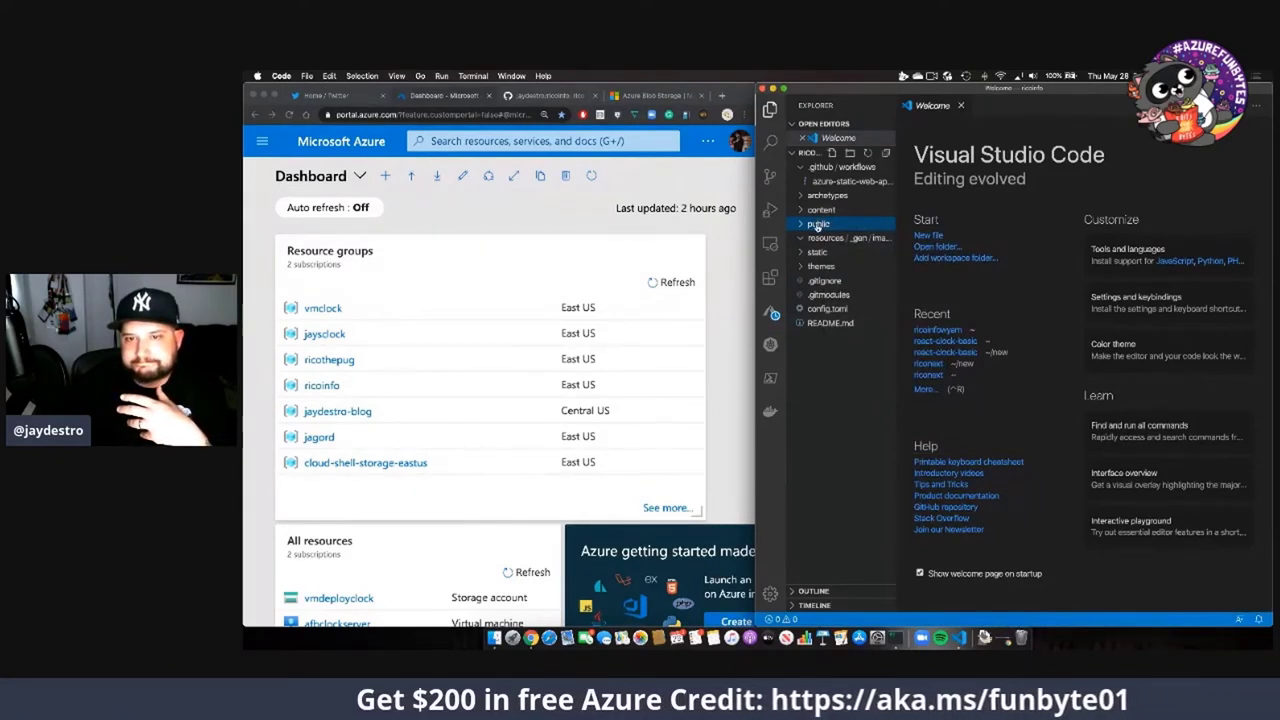
right_click(820, 224)
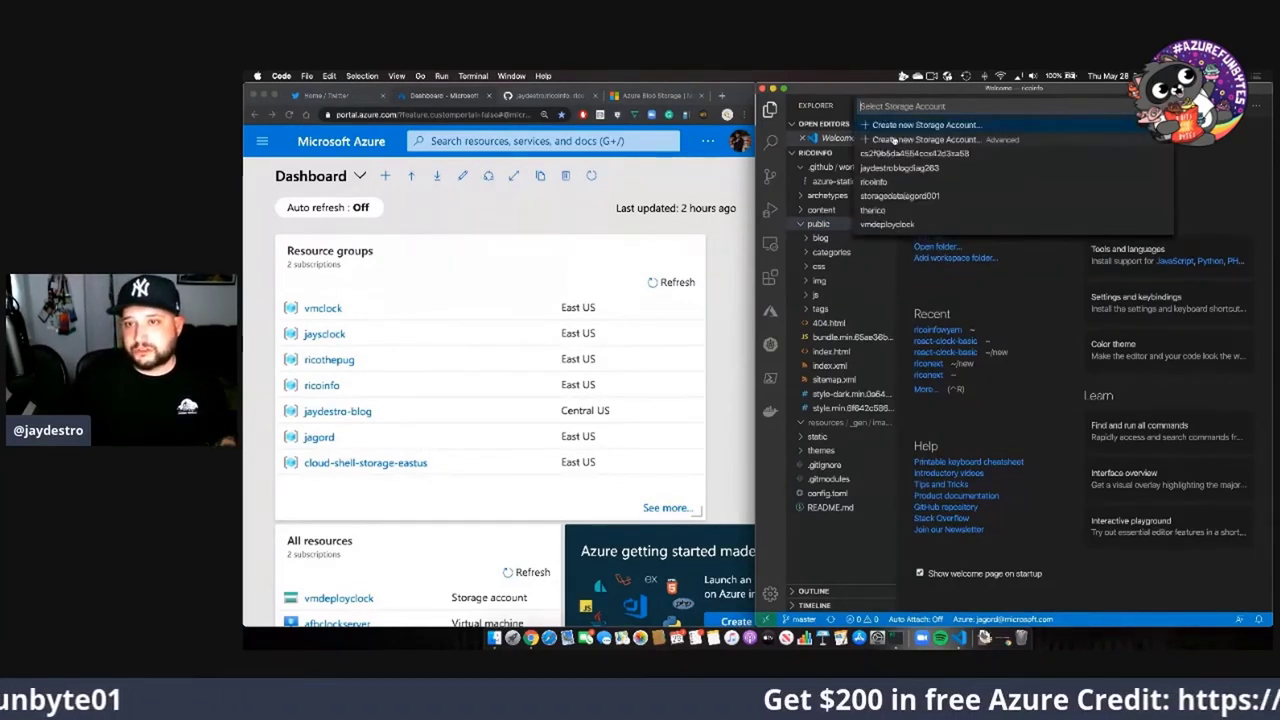
- Deploy public to a new storage account's static website and browse to the deployed site
click(924, 124)
text(thericoinfo)
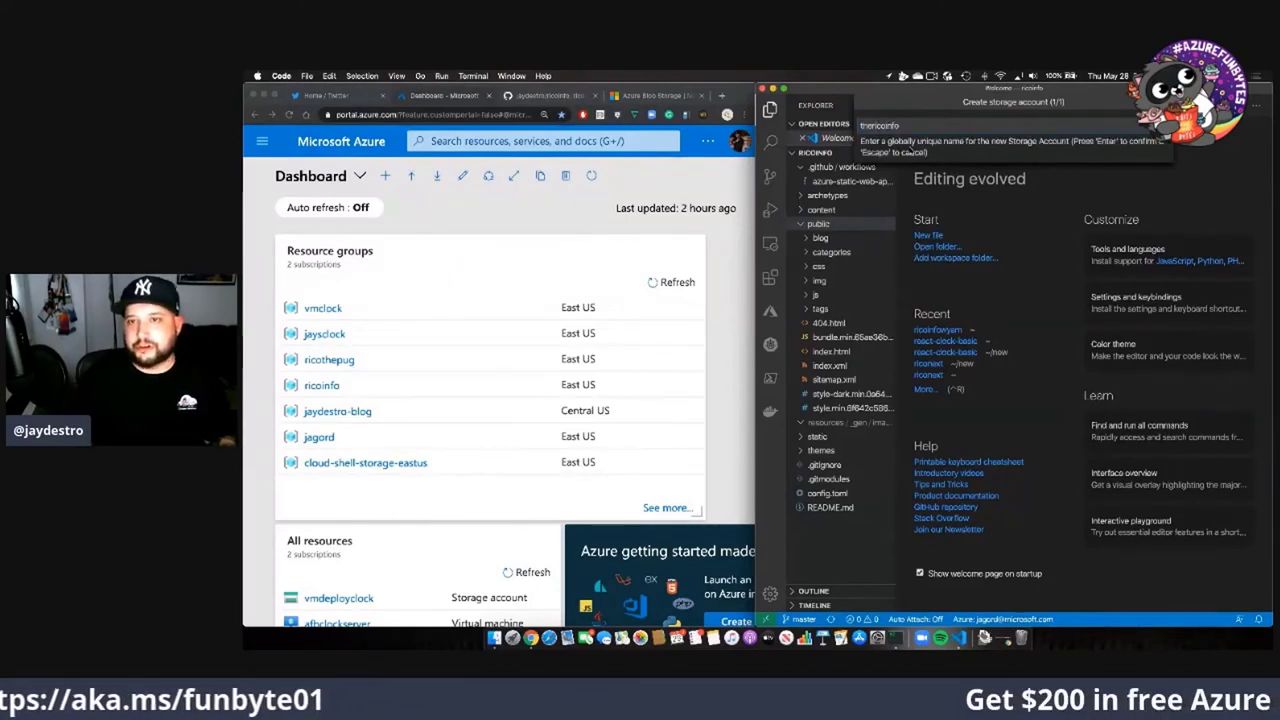
key(Return)
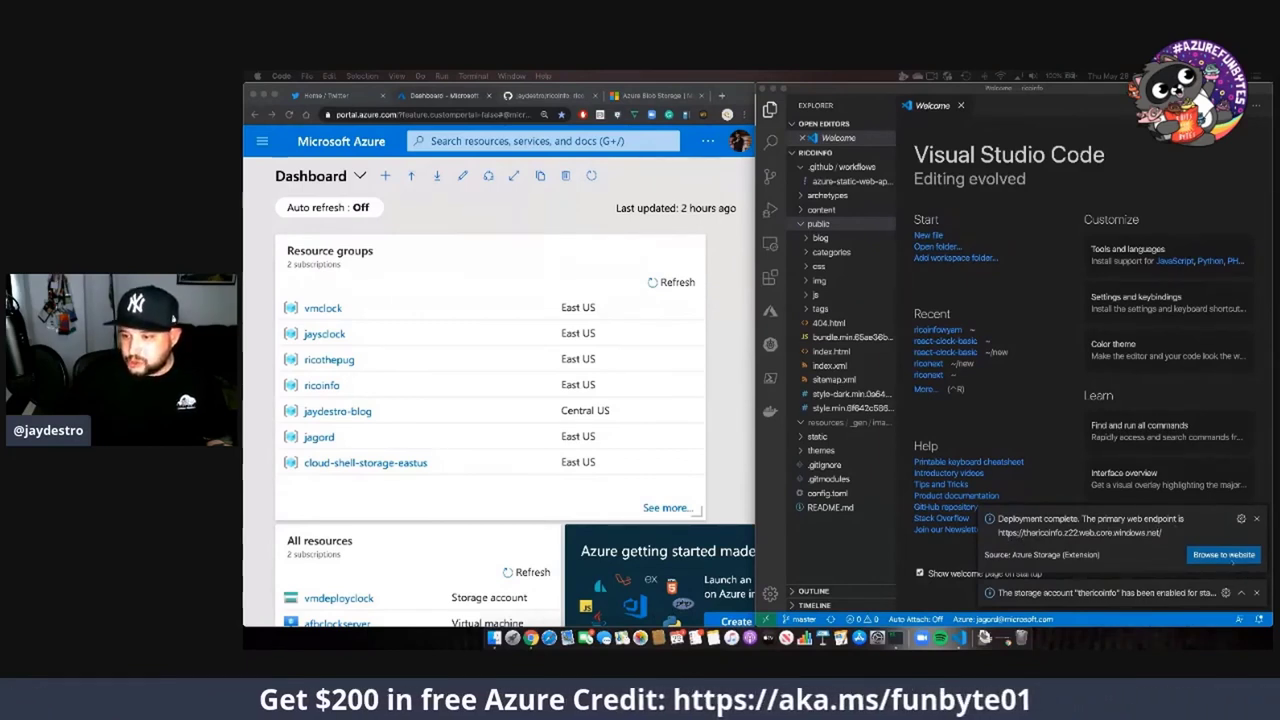
click(1256, 518)
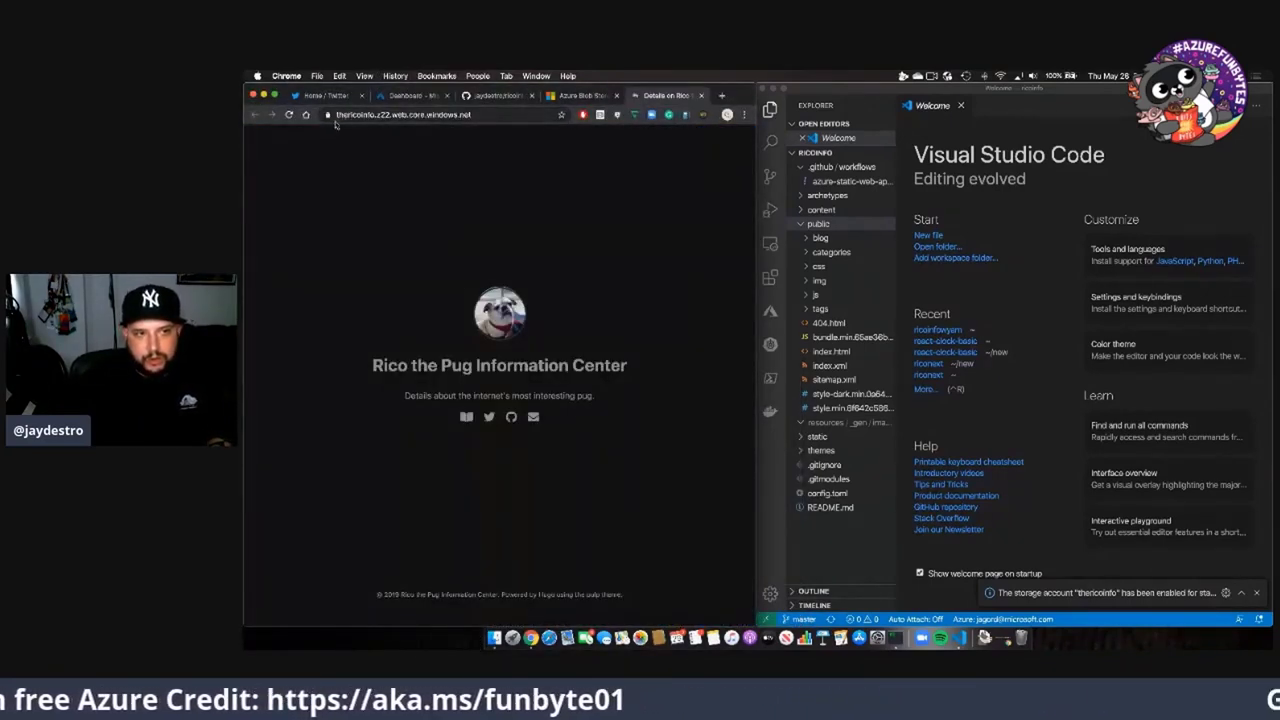
mouse_move(404, 124)
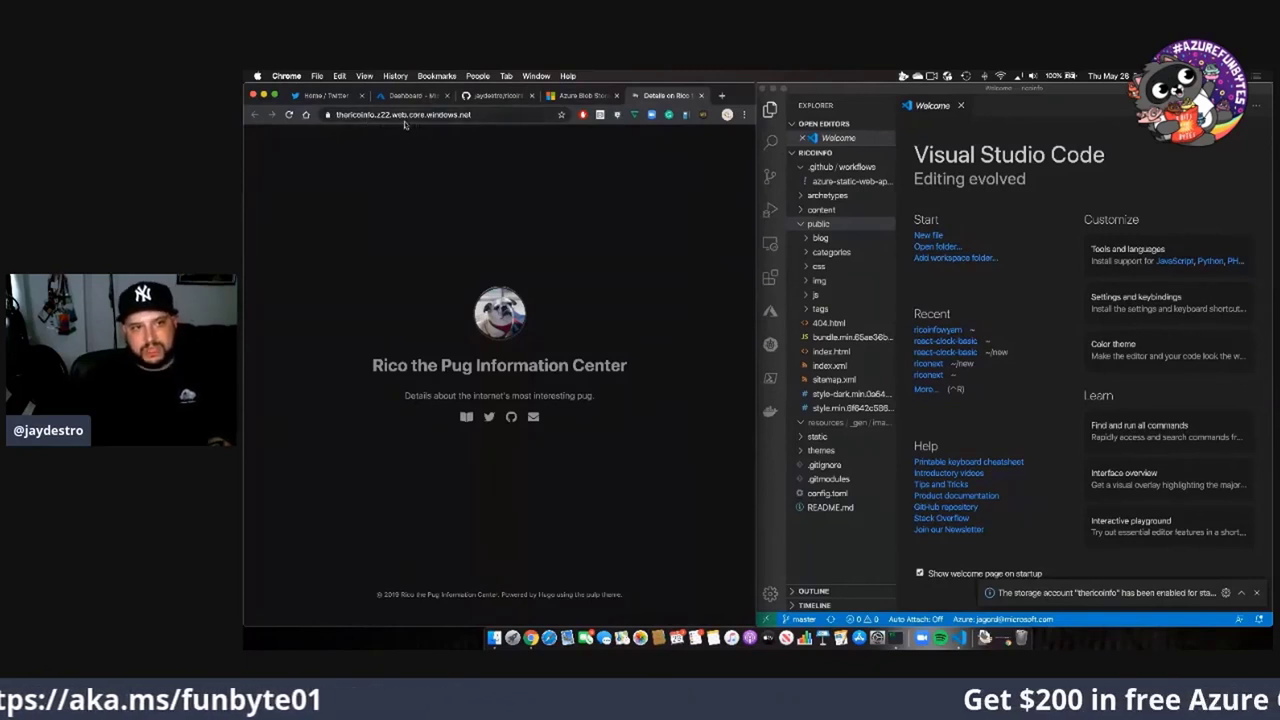
mouse_move(464, 418)
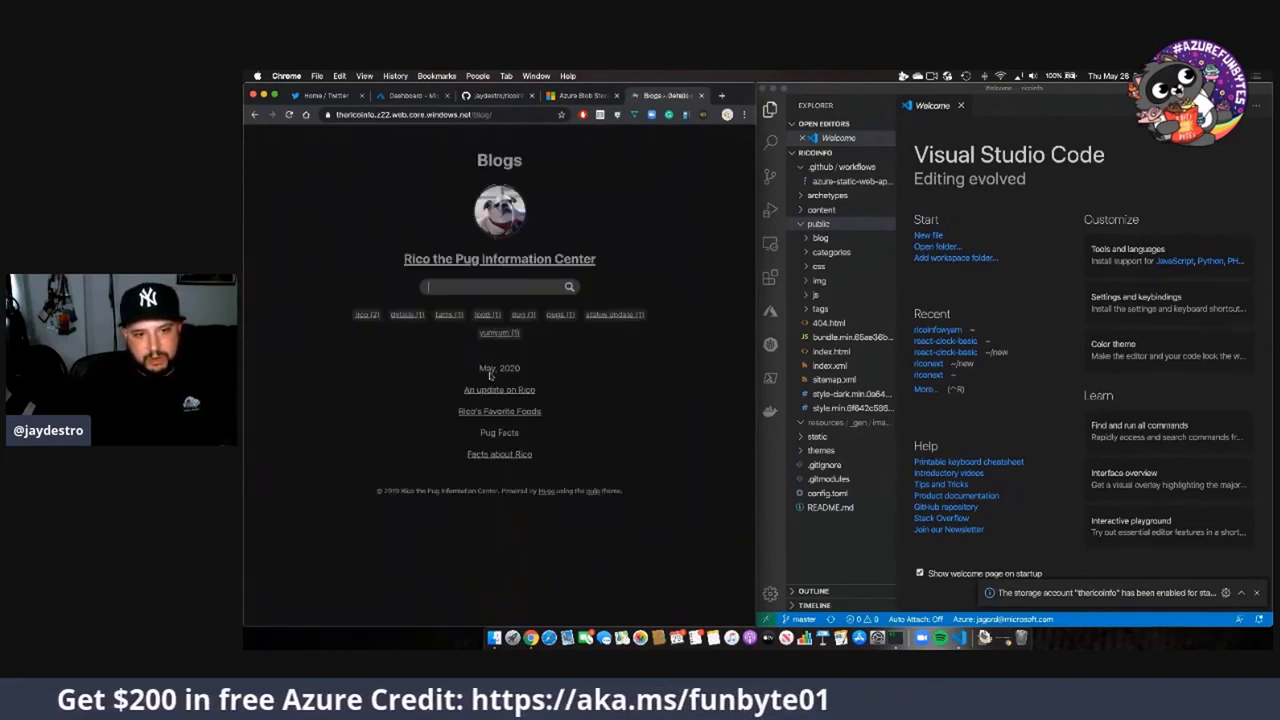
- Open the 'An update on Rico' post and view posts tagged status update on the deployed site
click(498, 388)
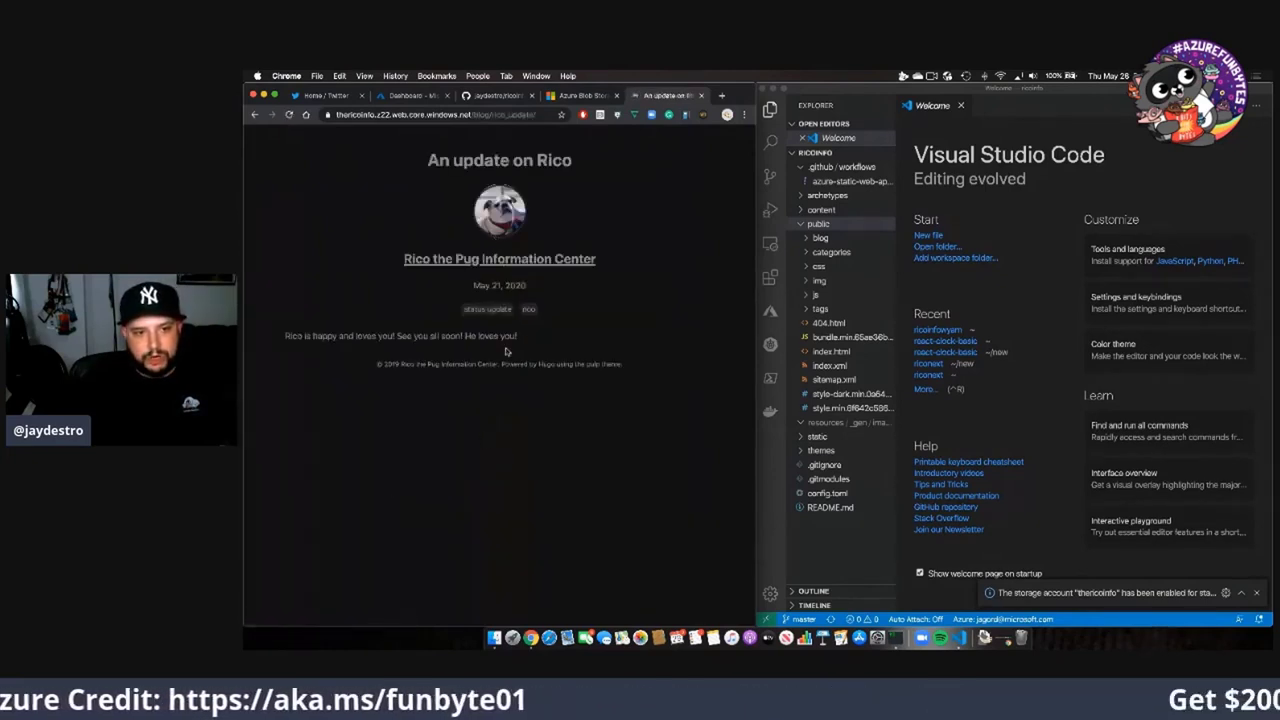
click(488, 308)
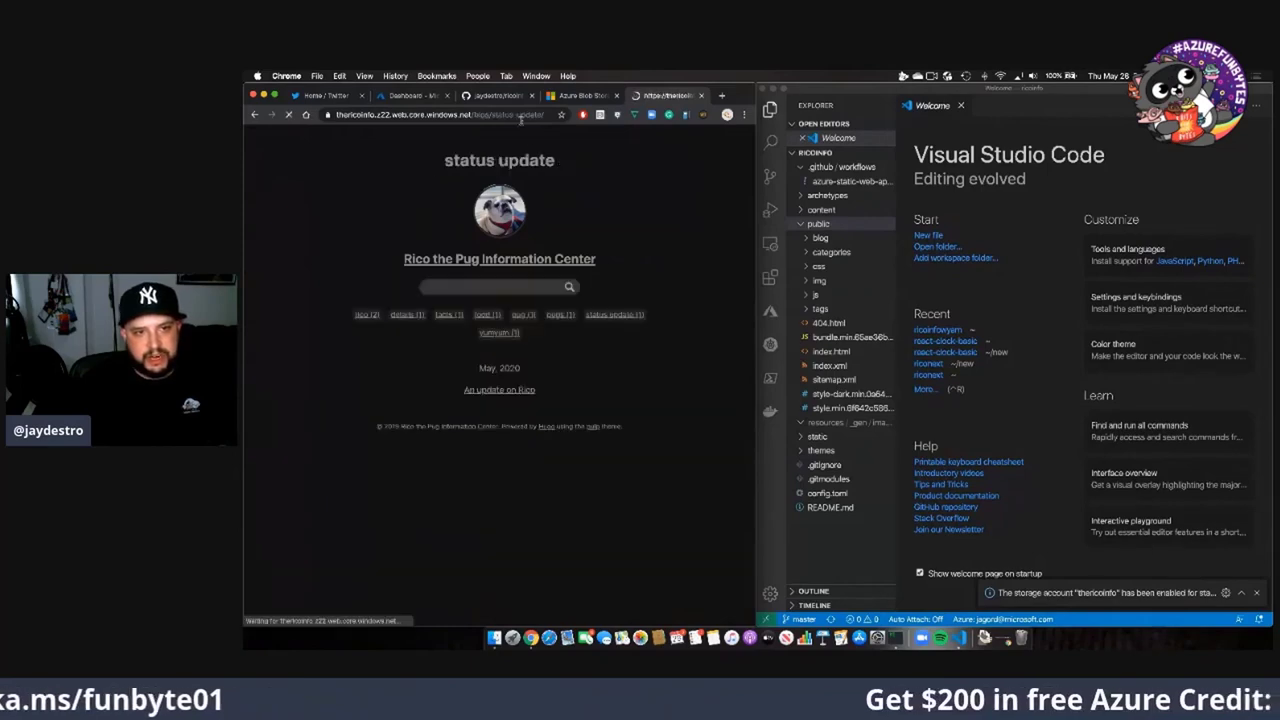